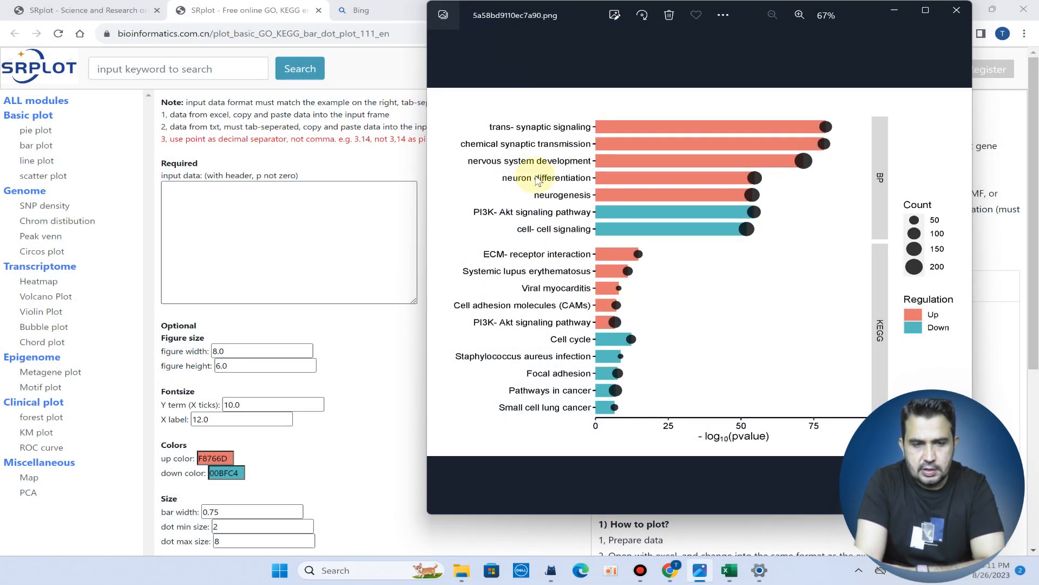
{"action": "mouse_move", "coordinate": [569, 228]}
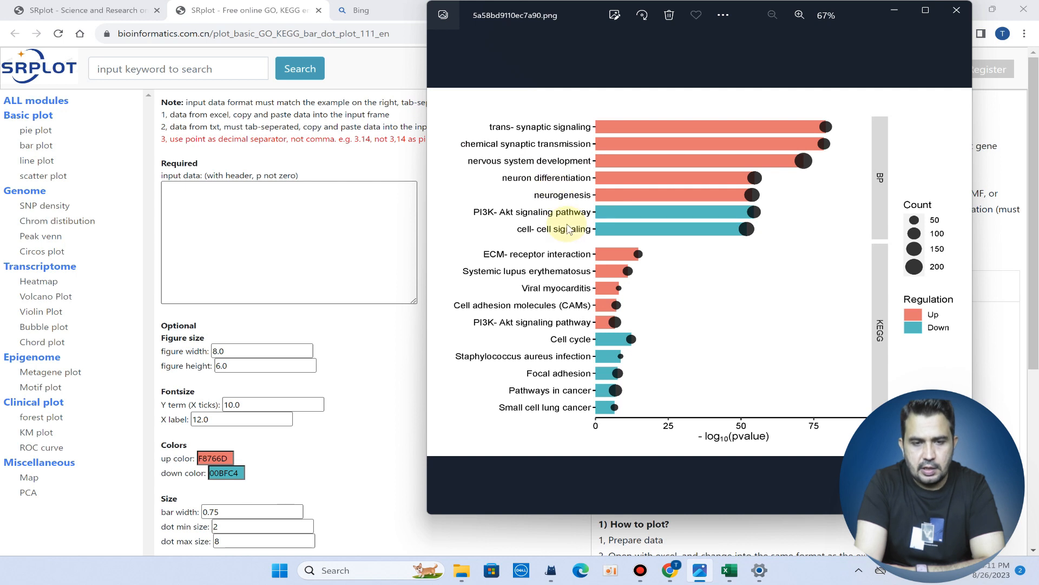
{"action": "mouse_move", "coordinate": [686, 465]}
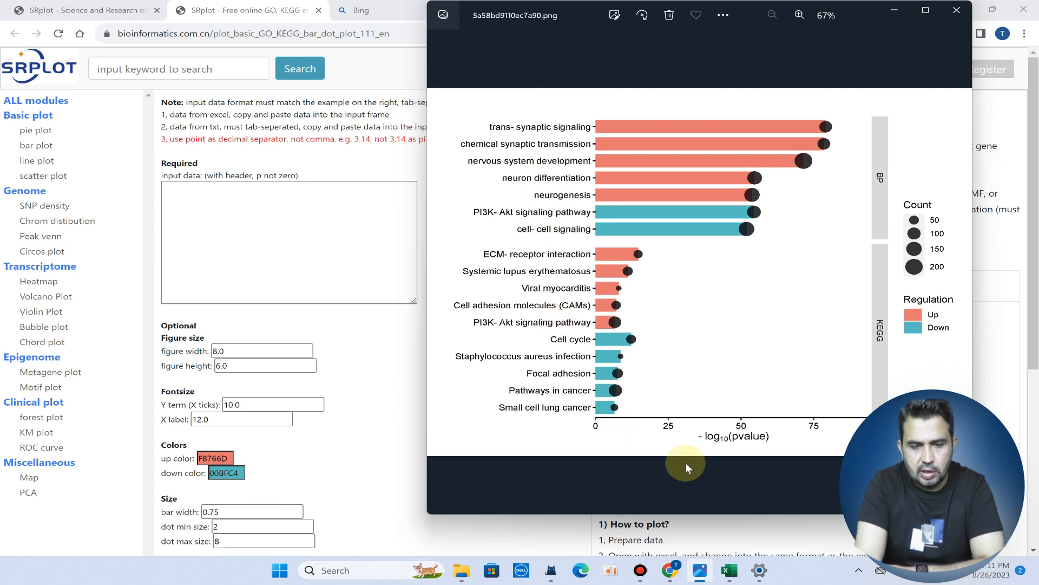
{"action": "mouse_move", "coordinate": [749, 434]}
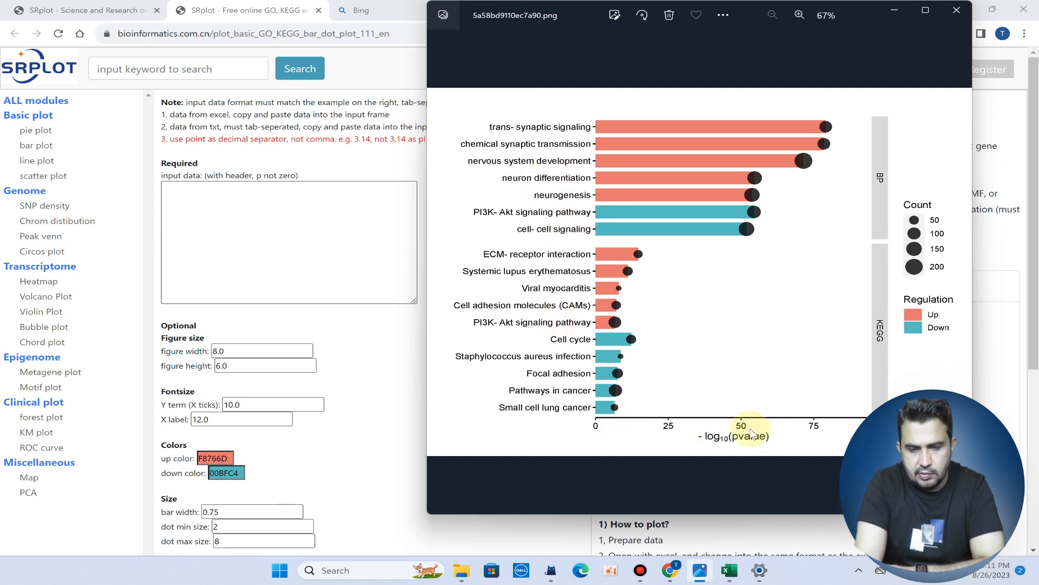
{"action": "mouse_move", "coordinate": [752, 454]}
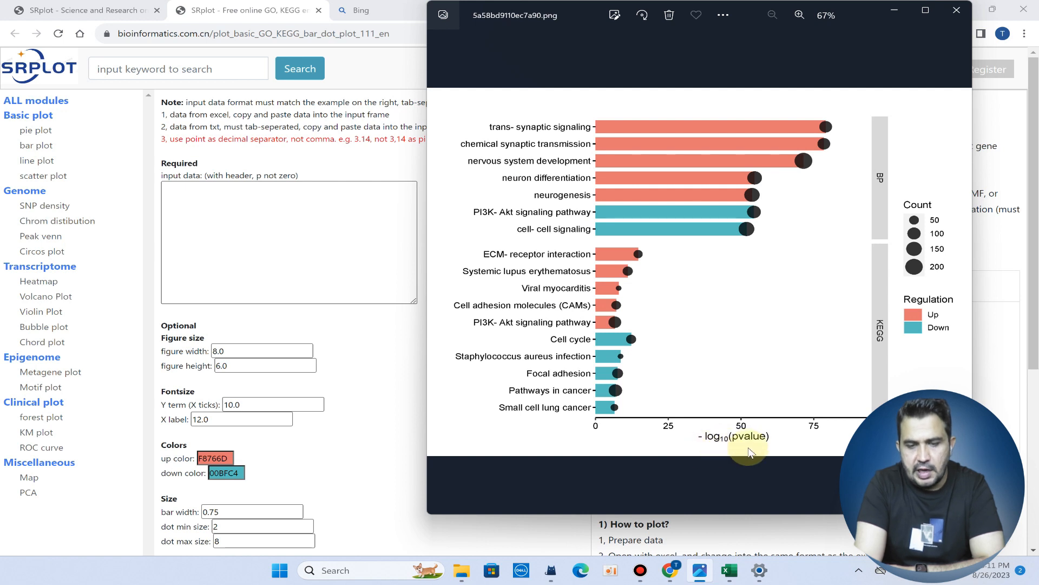
{"action": "mouse_move", "coordinate": [878, 154]}
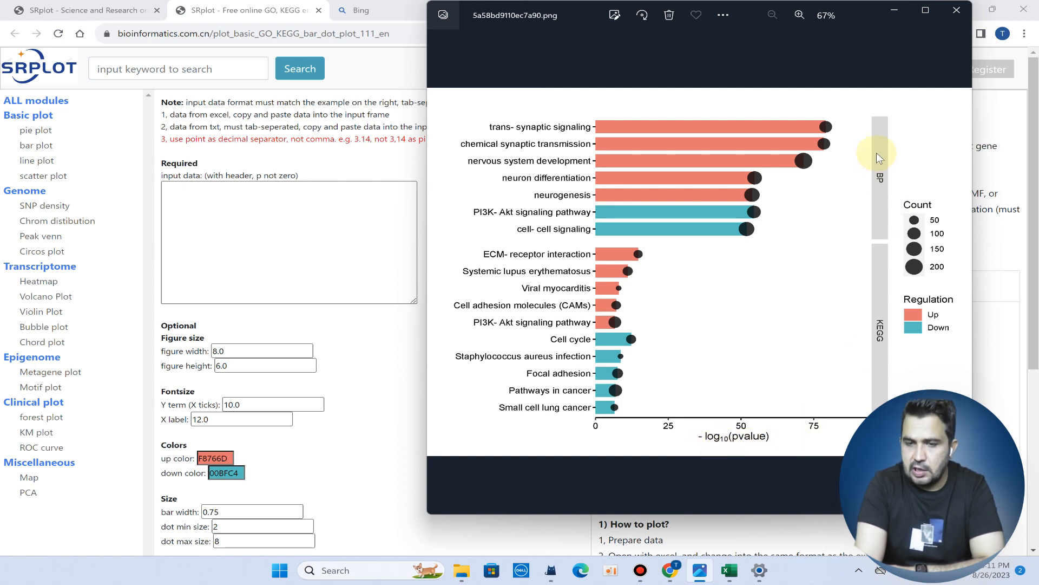
{"action": "mouse_move", "coordinate": [971, 240]}
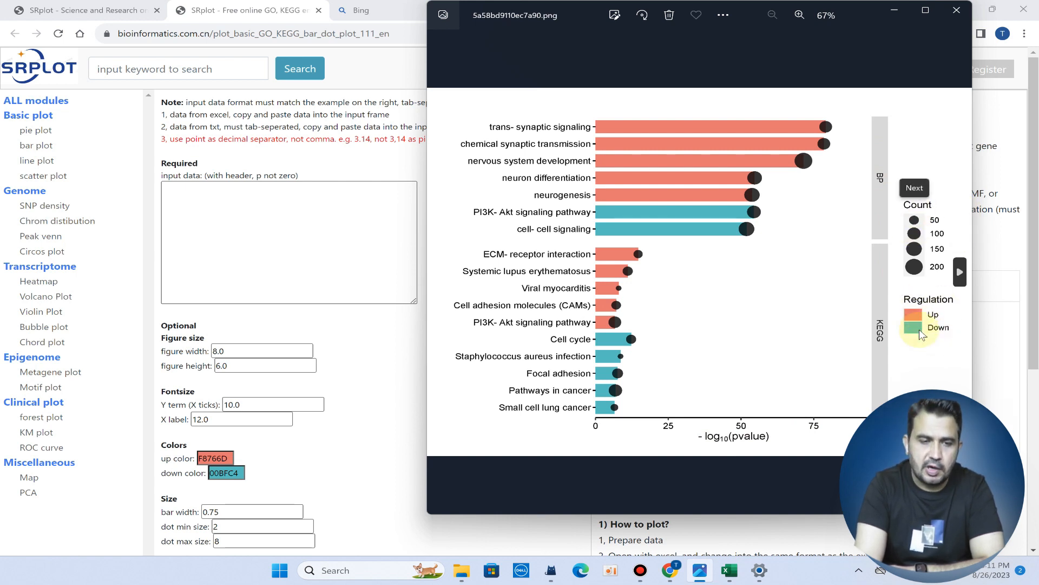
{"action": "mouse_move", "coordinate": [888, 125]}
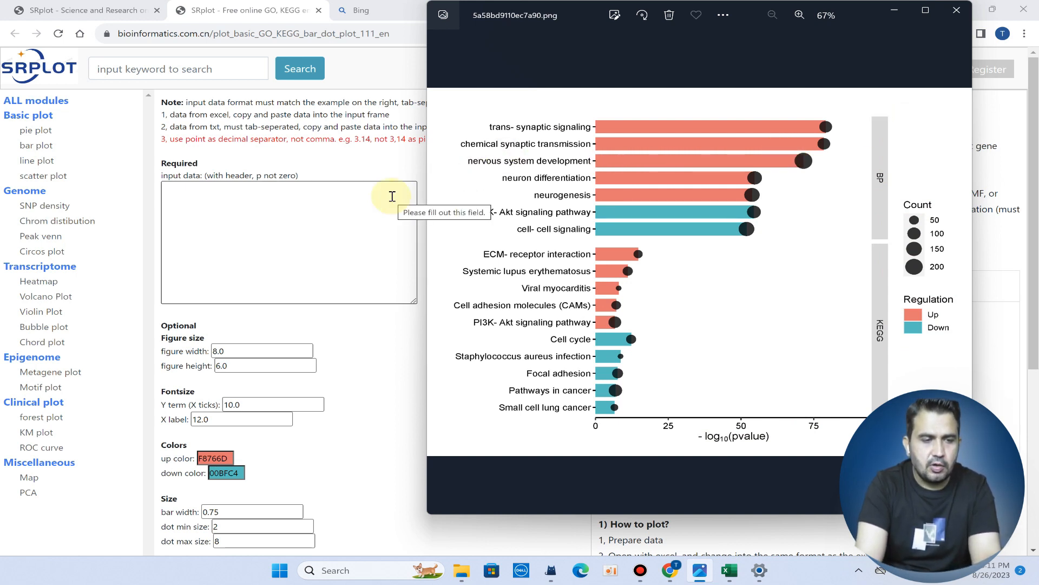
{"action": "mouse_move", "coordinate": [537, 209]}
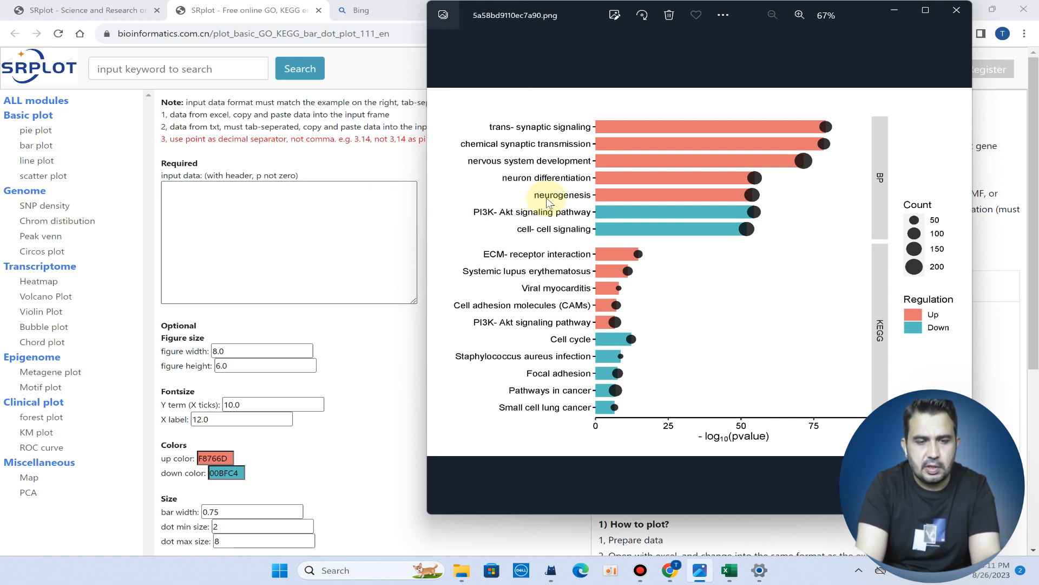
{"action": "mouse_move", "coordinate": [894, 13]}
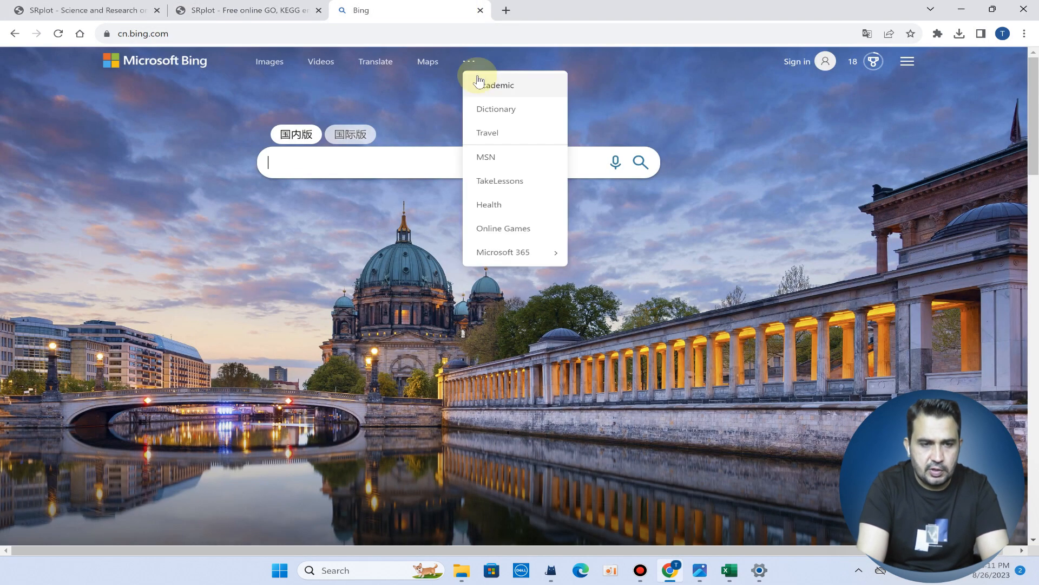
Step: Load the SRplot home page at bioinformatics.com.cn/en in a new browser tab
{"action": "left_click", "coordinate": [668, 10]}
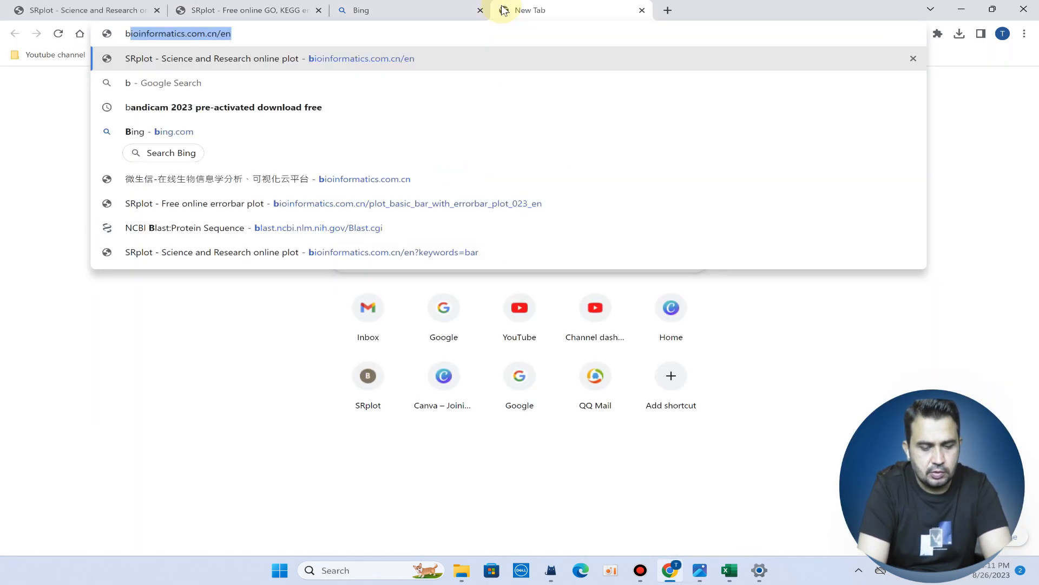
{"action": "type", "text": "ioinformatics.com.cn/en"}
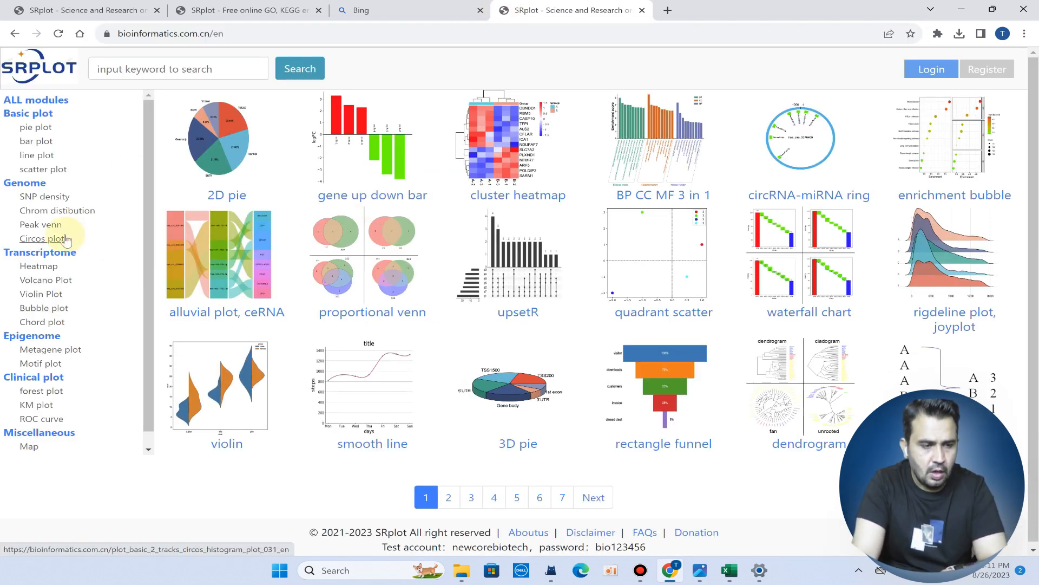
{"action": "mouse_move", "coordinate": [40, 253]}
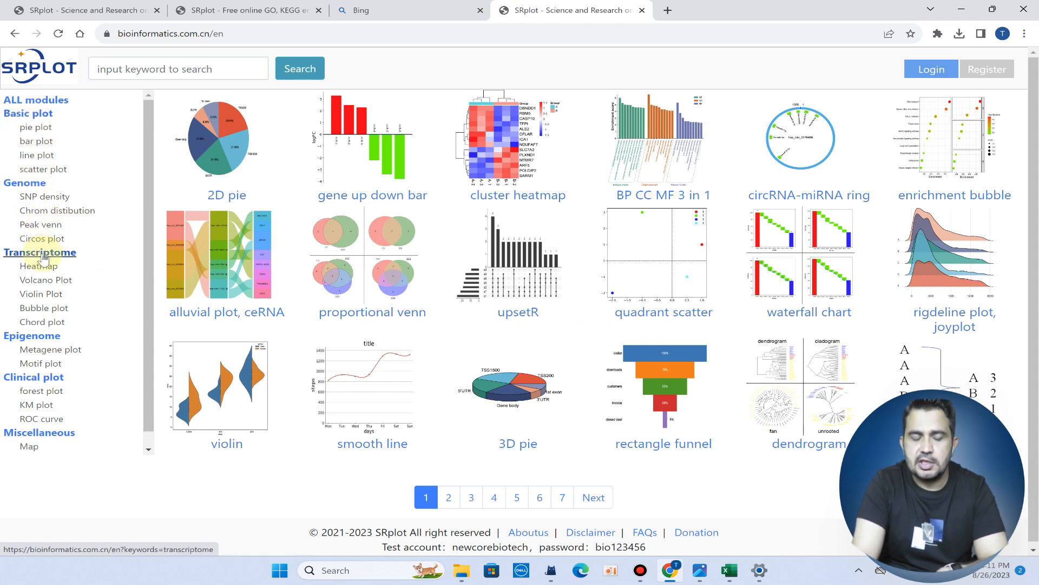
Step: Go to the GO KEGG bar dot plot page from page 2 of the Transcriptome plots
{"action": "left_click", "coordinate": [40, 252]}
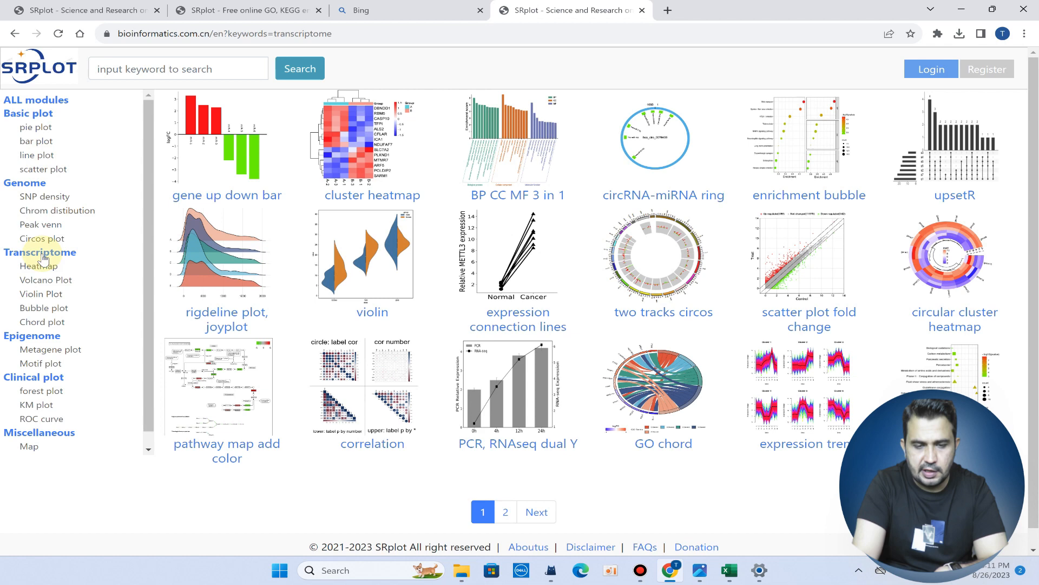
{"action": "mouse_move", "coordinate": [505, 512]}
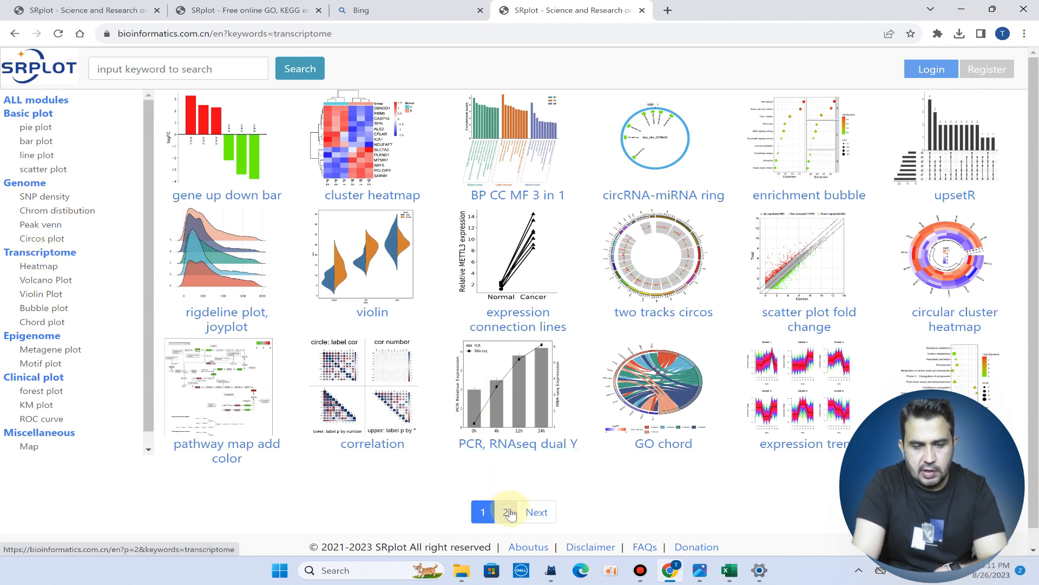
{"action": "left_click", "coordinate": [507, 512]}
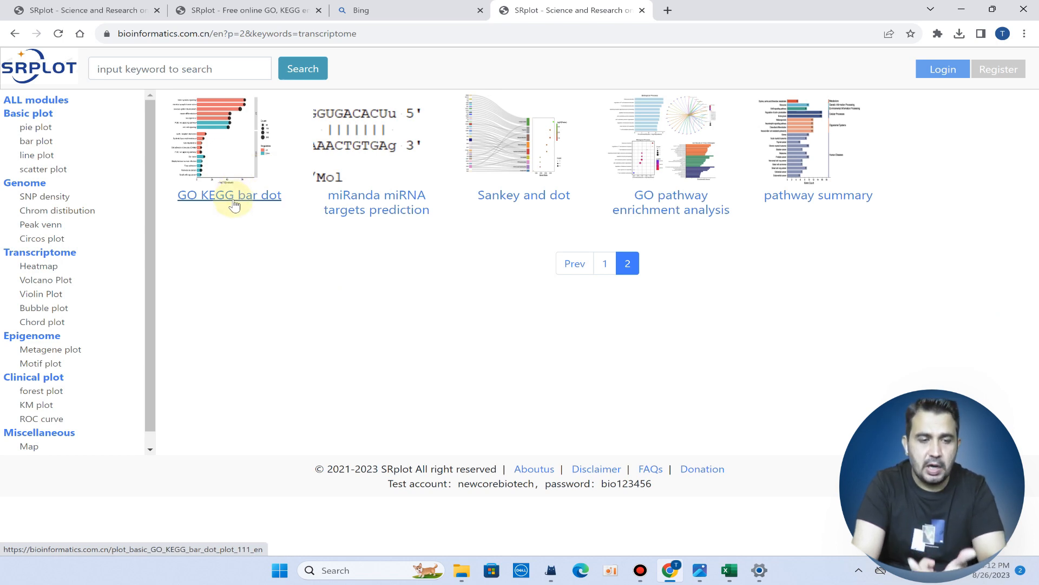
{"action": "left_click", "coordinate": [228, 195]}
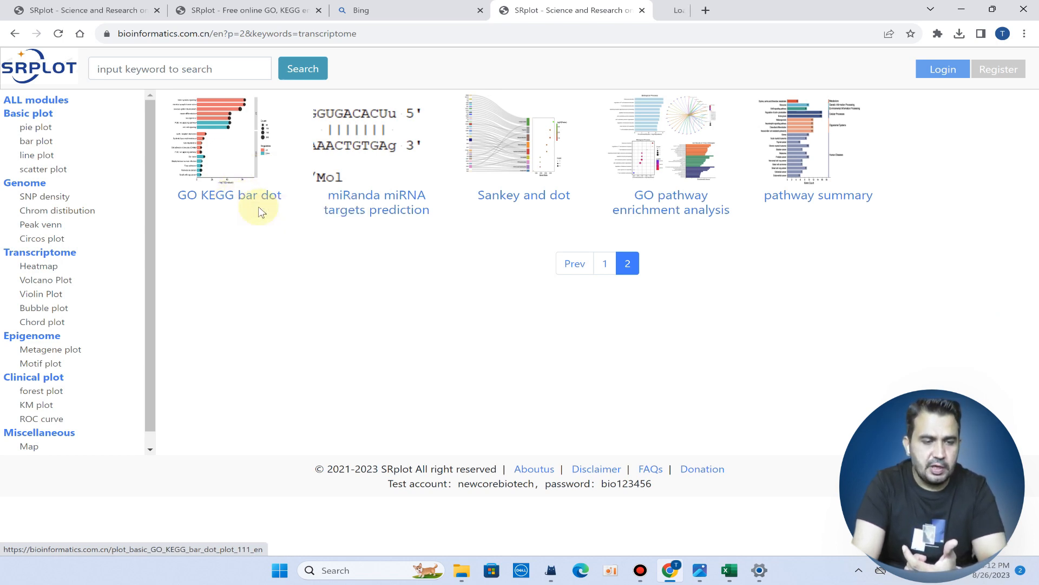
{"action": "left_click", "coordinate": [228, 194]}
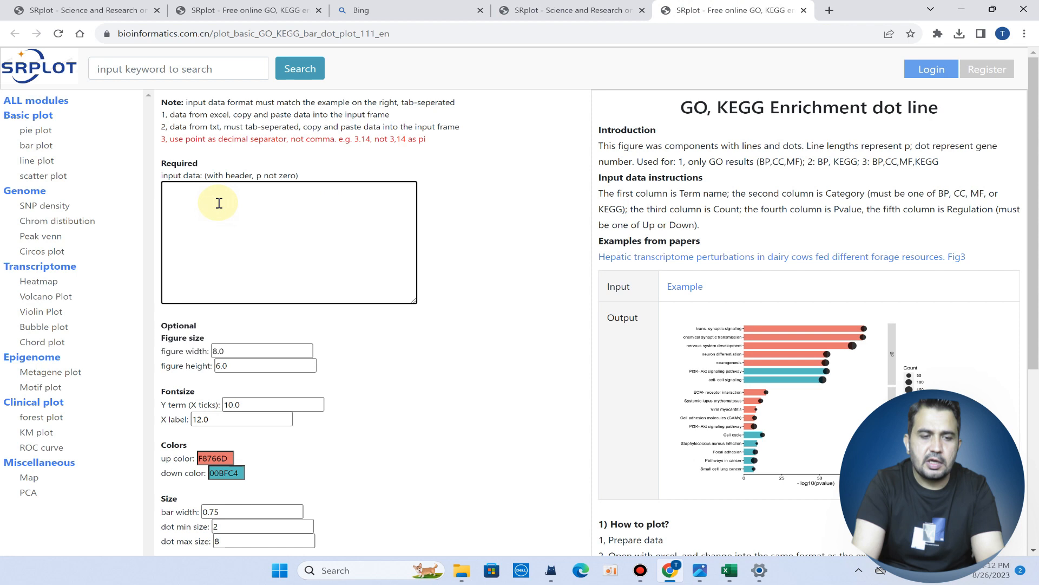
{"action": "mouse_move", "coordinate": [332, 196]}
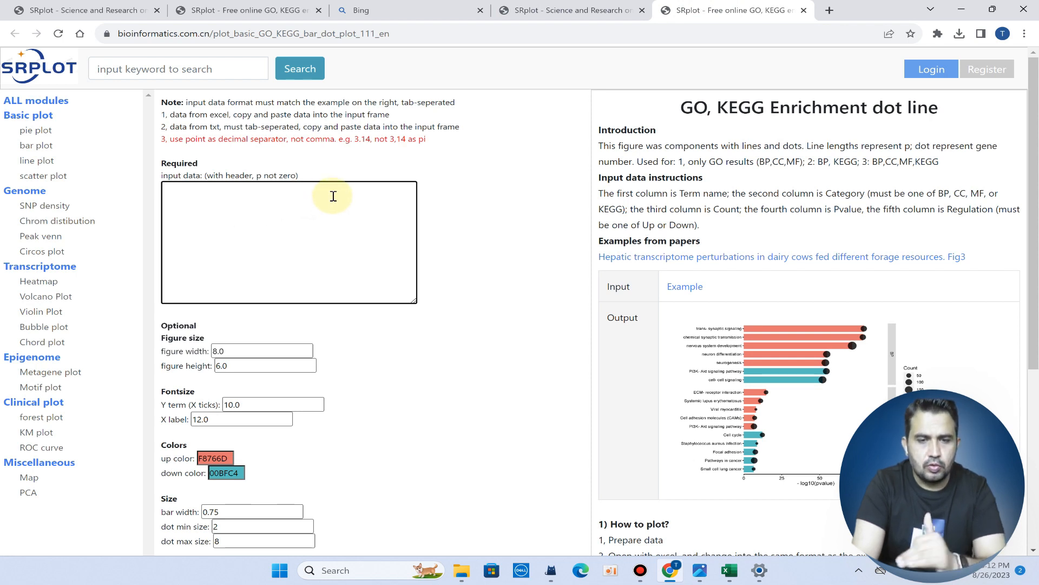
{"action": "mouse_move", "coordinate": [576, 408]}
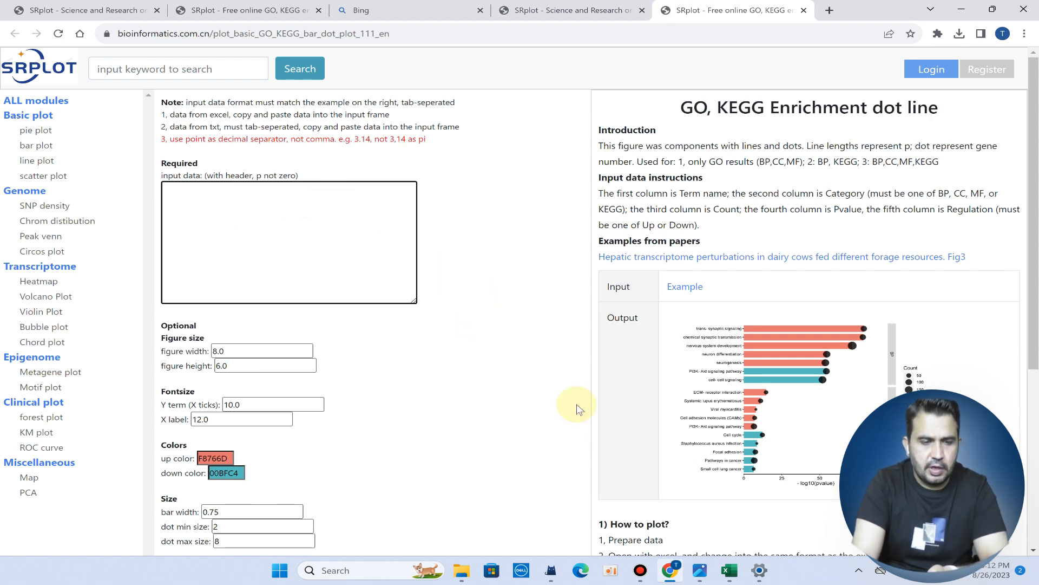
Step: Bring up the tool's example input data spreadsheet in Excel
{"action": "left_click", "coordinate": [727, 571]}
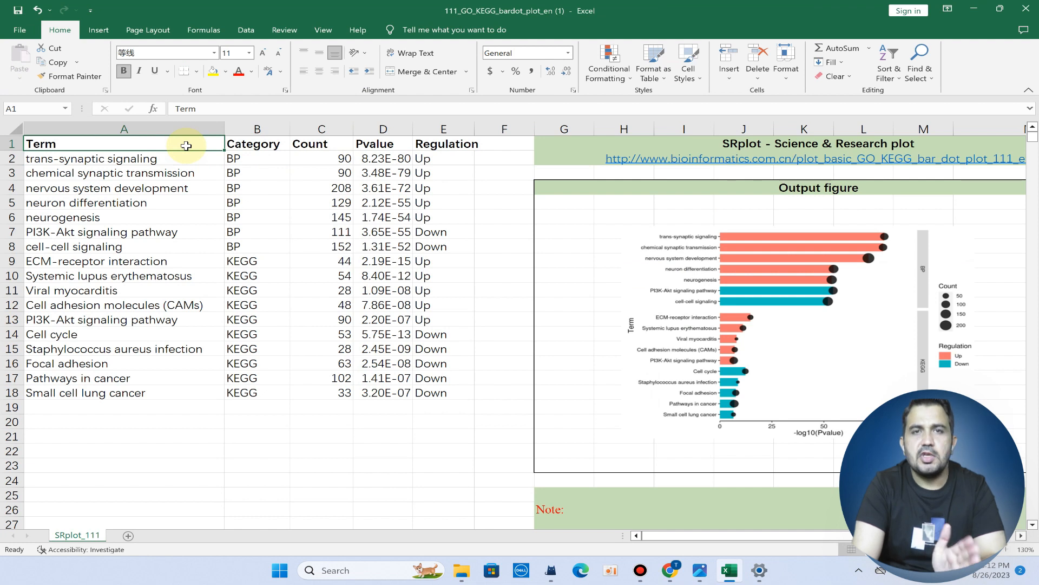
{"action": "mouse_move", "coordinate": [86, 159]}
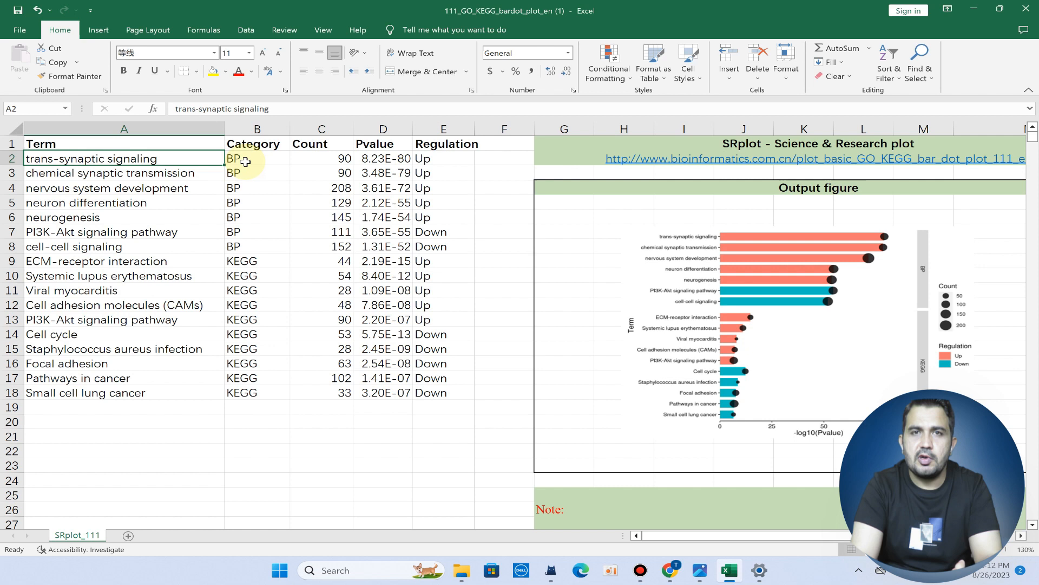
{"action": "mouse_move", "coordinate": [231, 259]}
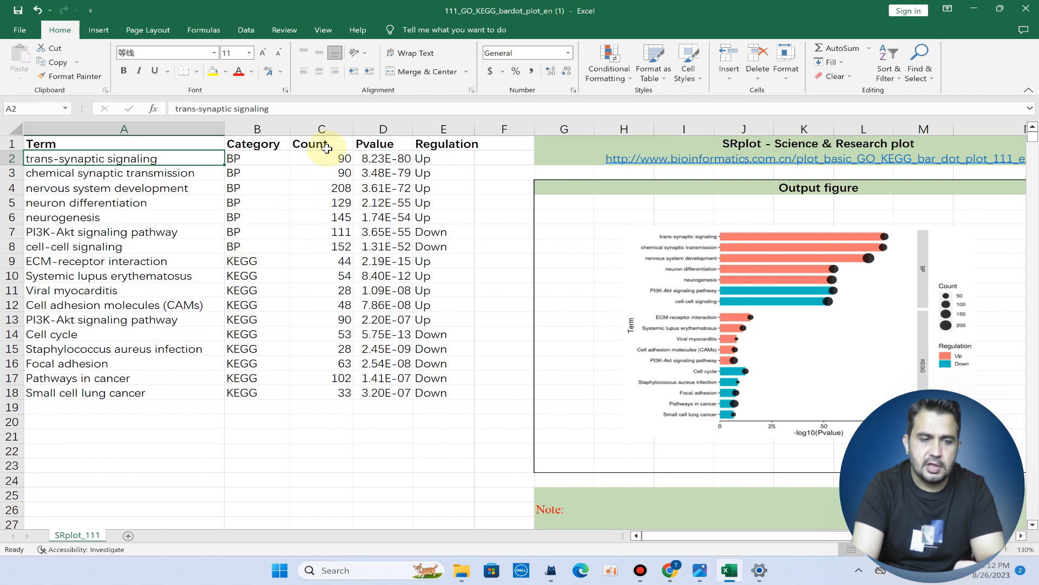
Step: Review the Count, Pvalue and Regulation columns, then copy the A1:E18 enrichment table
{"action": "left_click", "coordinate": [322, 144]}
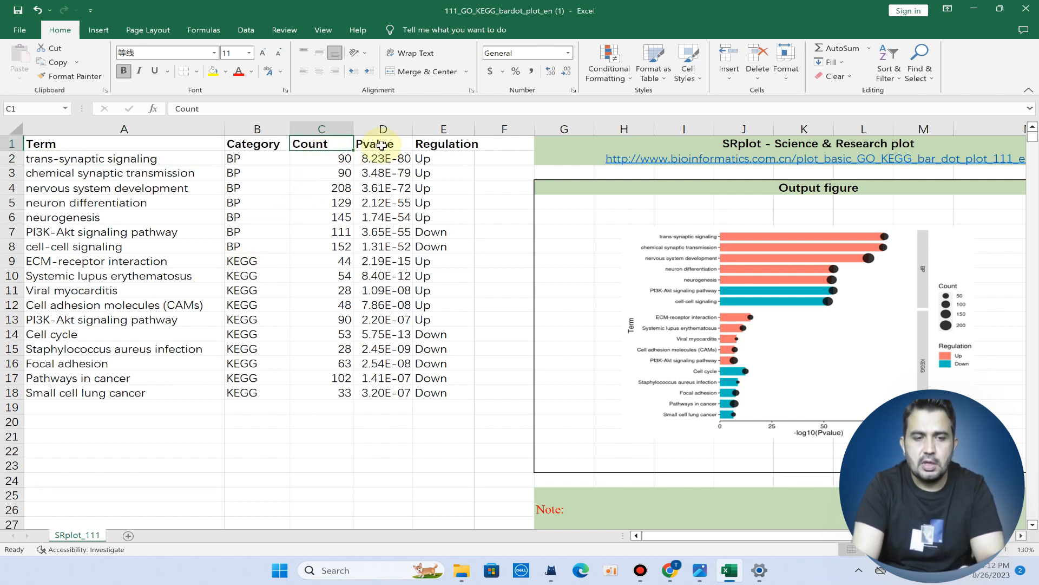
{"action": "left_click", "coordinate": [382, 144]}
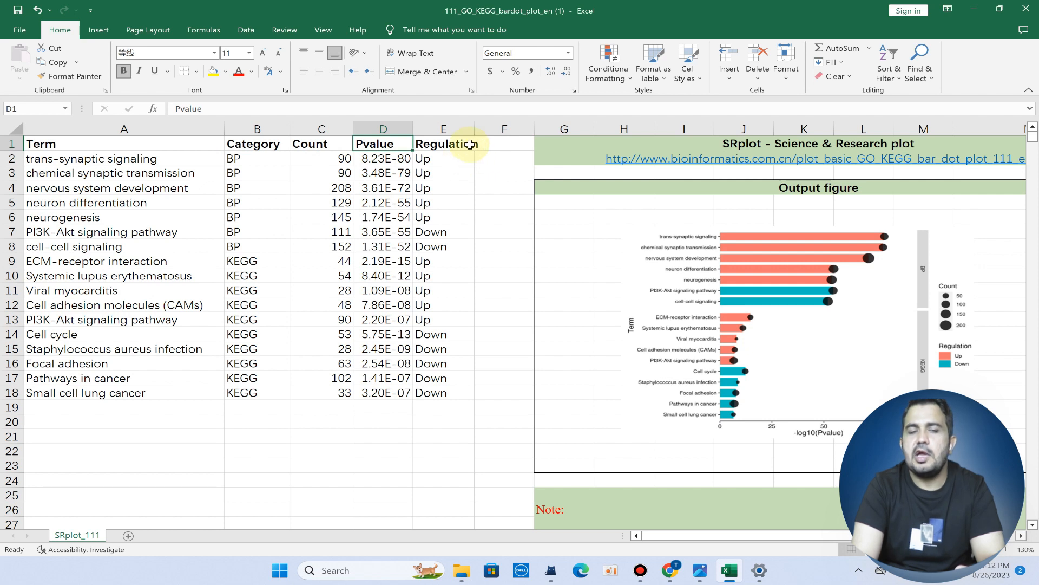
{"action": "left_click", "coordinate": [445, 144]}
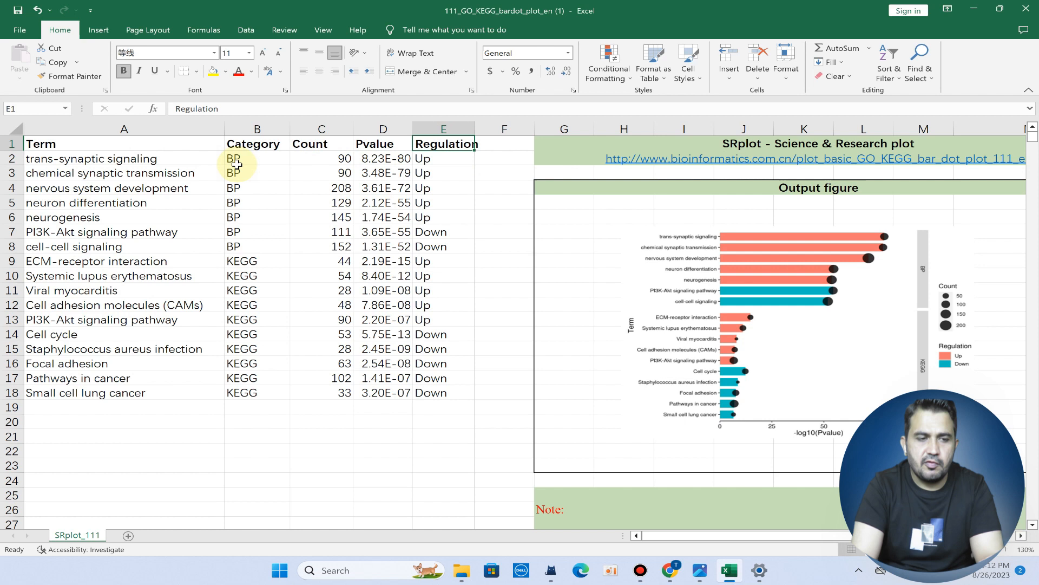
{"action": "mouse_move", "coordinate": [263, 165]}
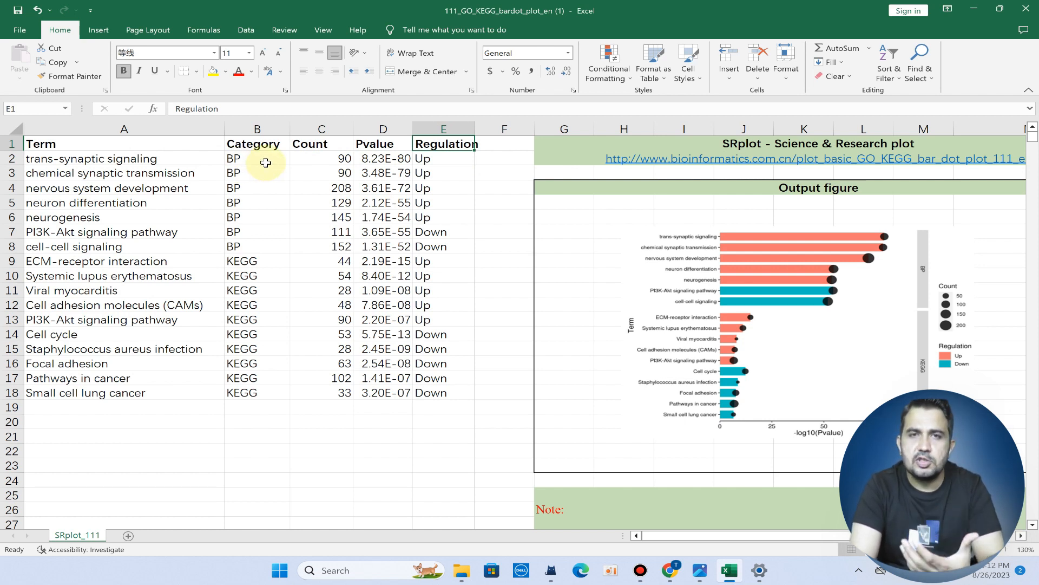
{"action": "mouse_move", "coordinate": [132, 158]}
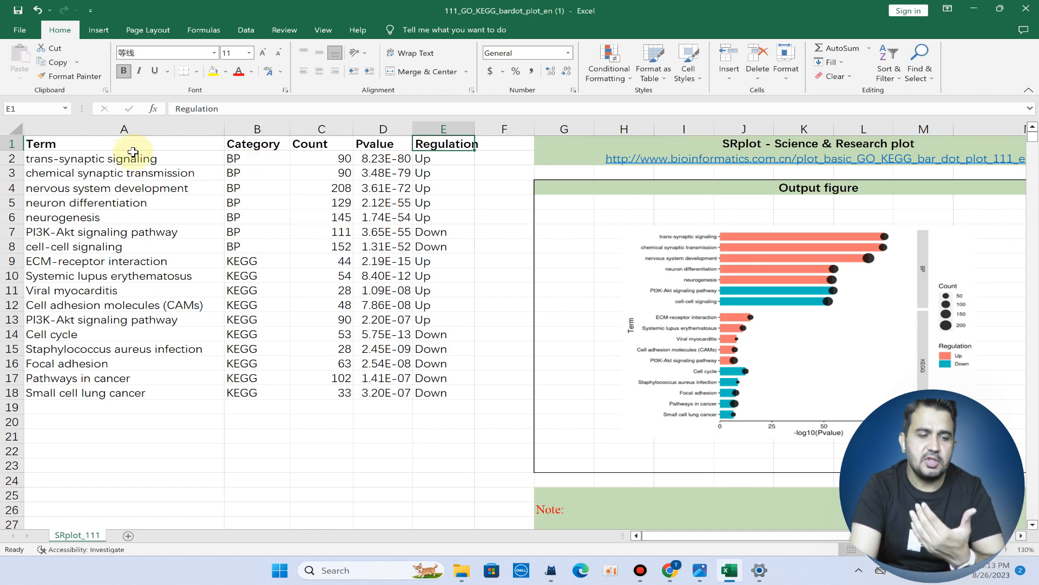
{"action": "left_click_drag", "start_coordinate": [123, 144], "coordinate": [258, 231]}
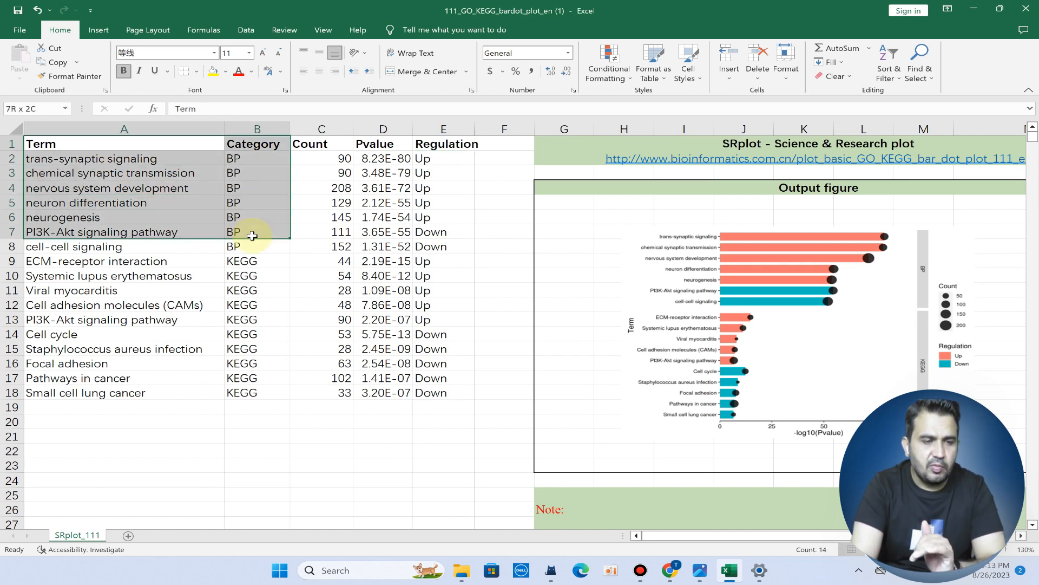
{"action": "key", "text": "ctrl+c"}
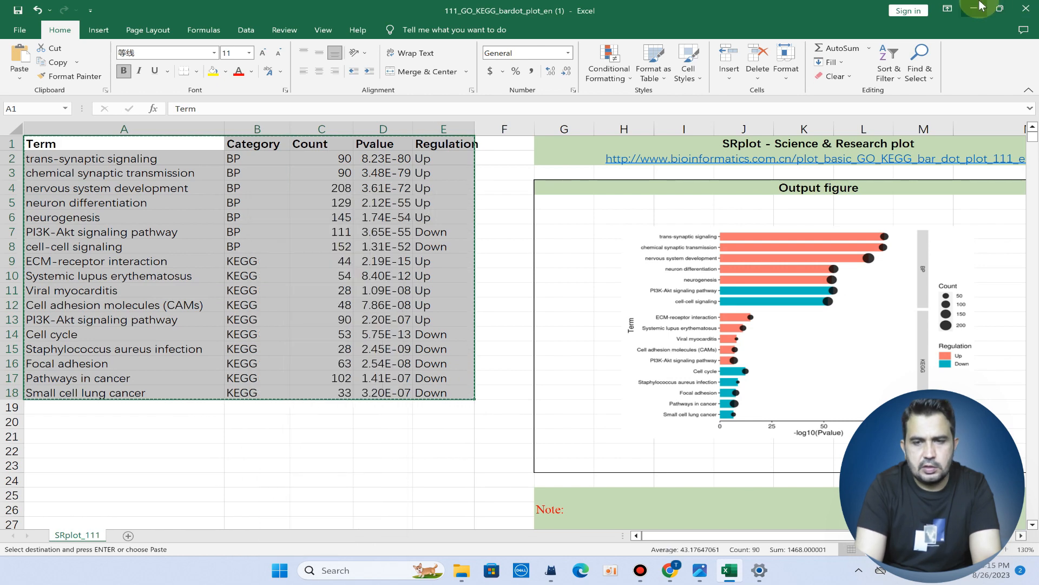
{"action": "left_click", "coordinate": [670, 571]}
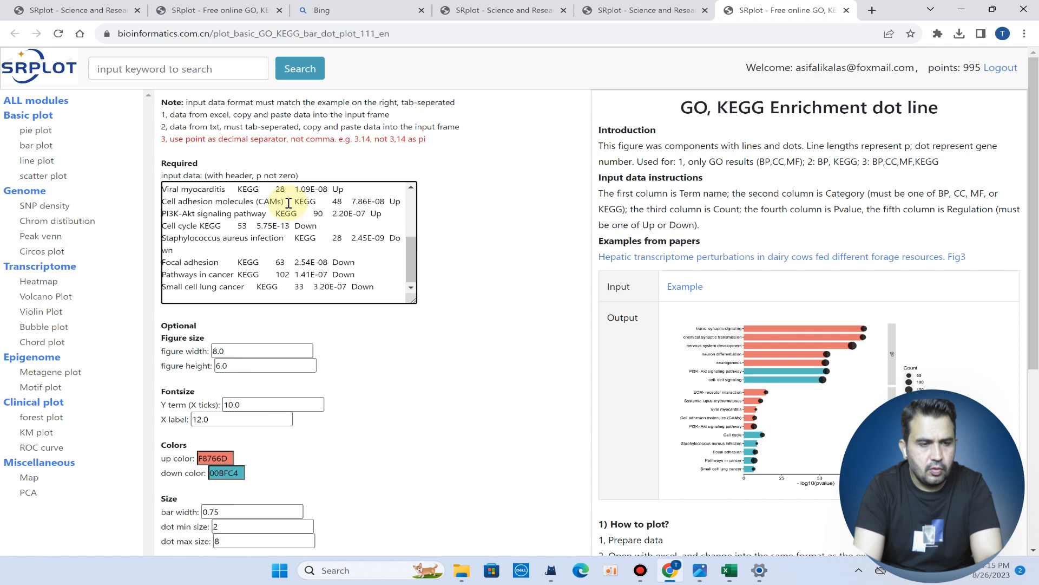
{"action": "left_click", "coordinate": [259, 350]}
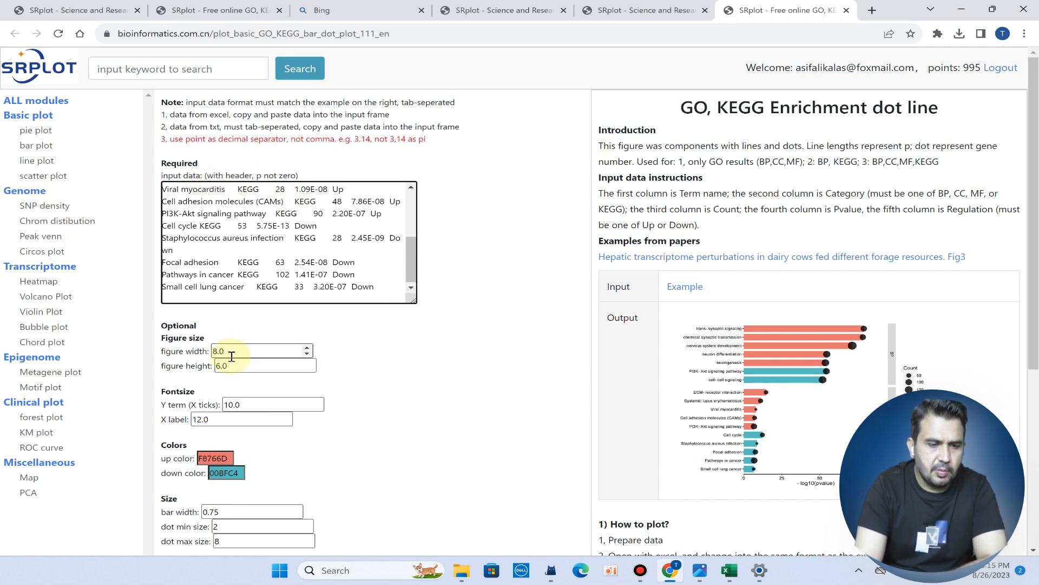
{"action": "scroll", "scroll_direction": "down", "scroll_amount": 3}
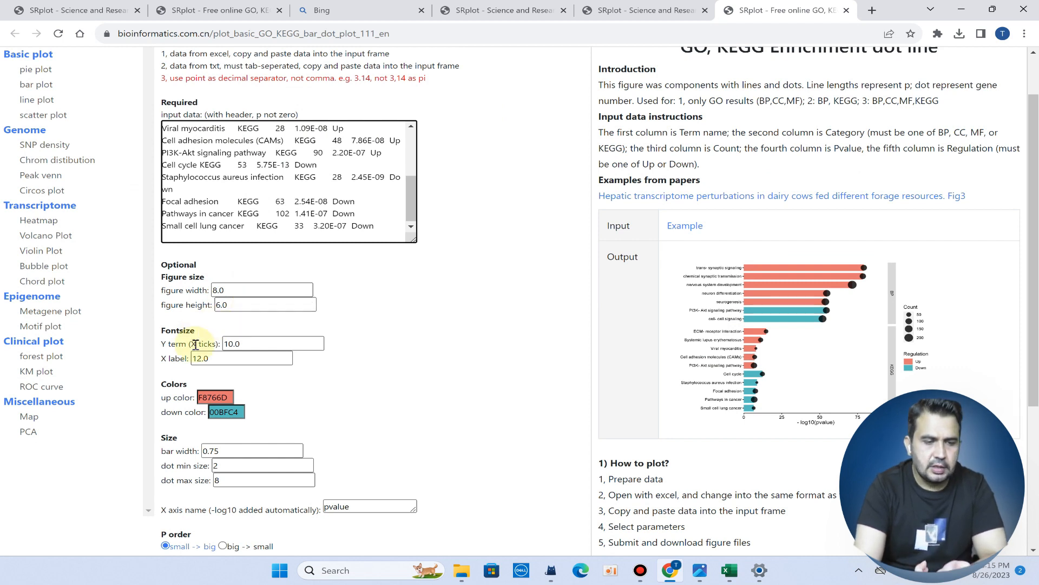
{"action": "mouse_move", "coordinate": [196, 328]}
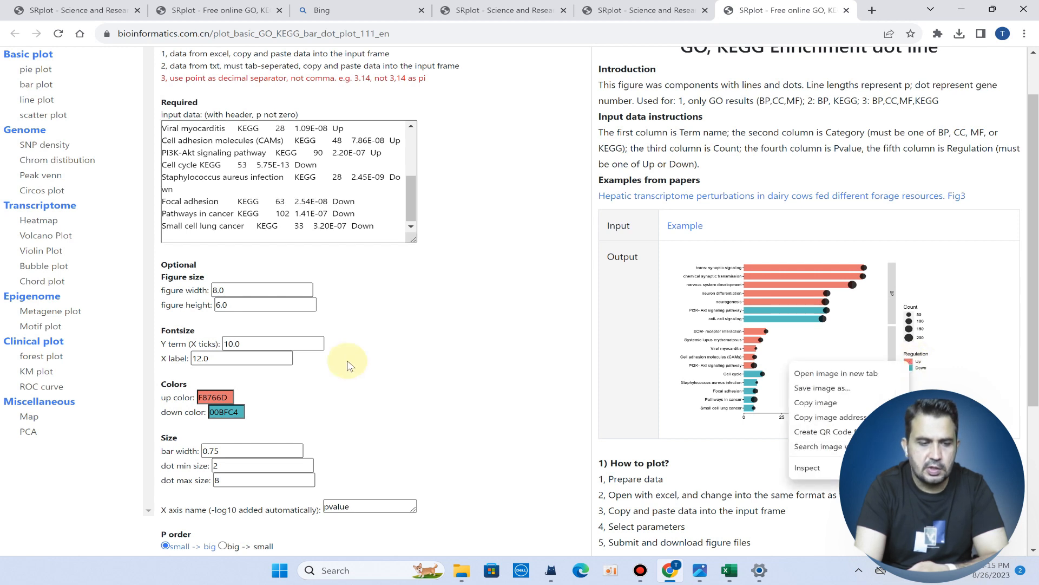
{"action": "left_click", "coordinate": [214, 397]}
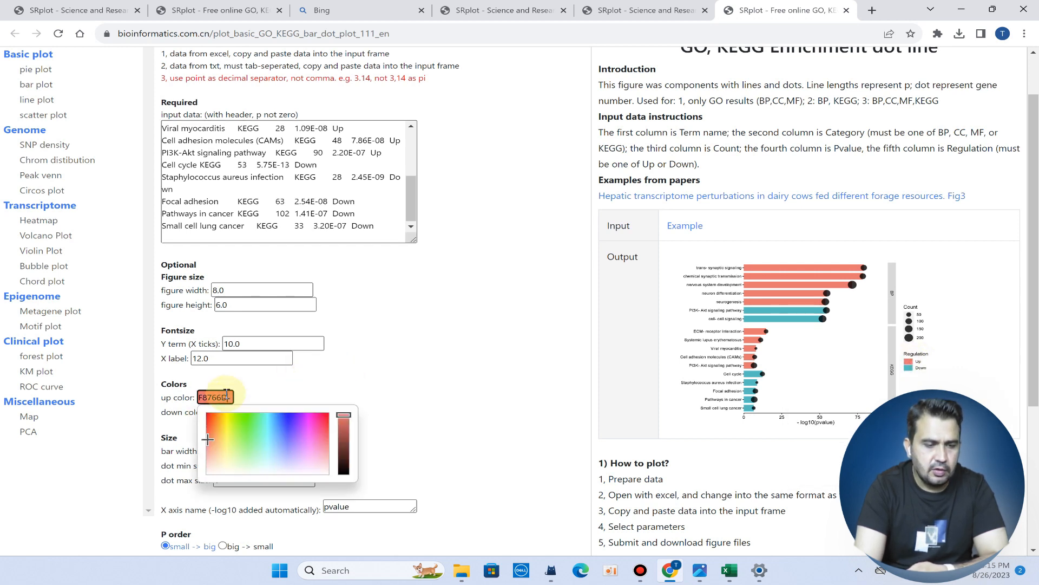
{"action": "mouse_move", "coordinate": [373, 356]}
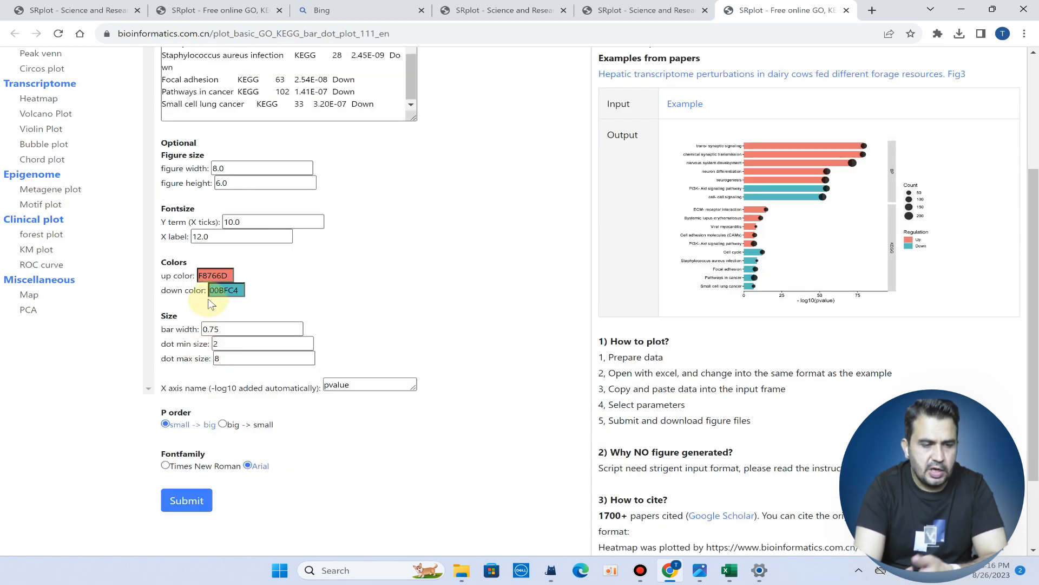
{"action": "left_click", "coordinate": [253, 329]}
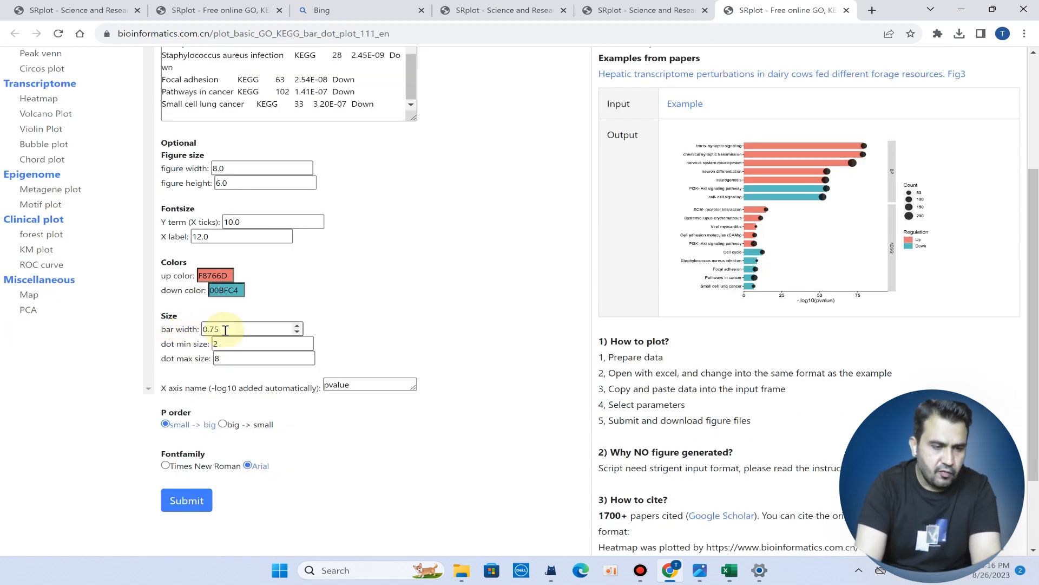
{"action": "mouse_move", "coordinate": [180, 349]}
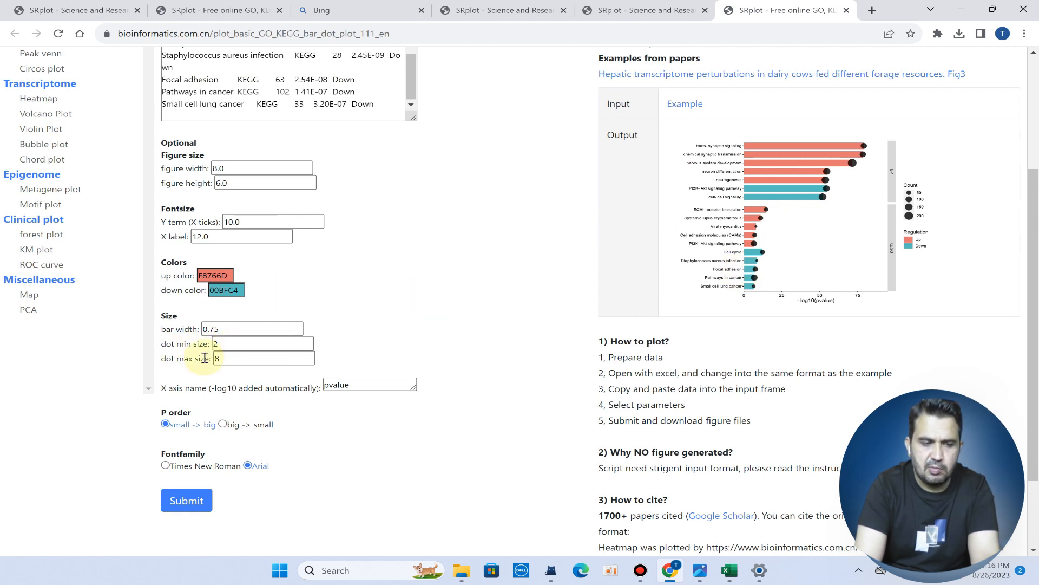
{"action": "mouse_move", "coordinate": [220, 397]}
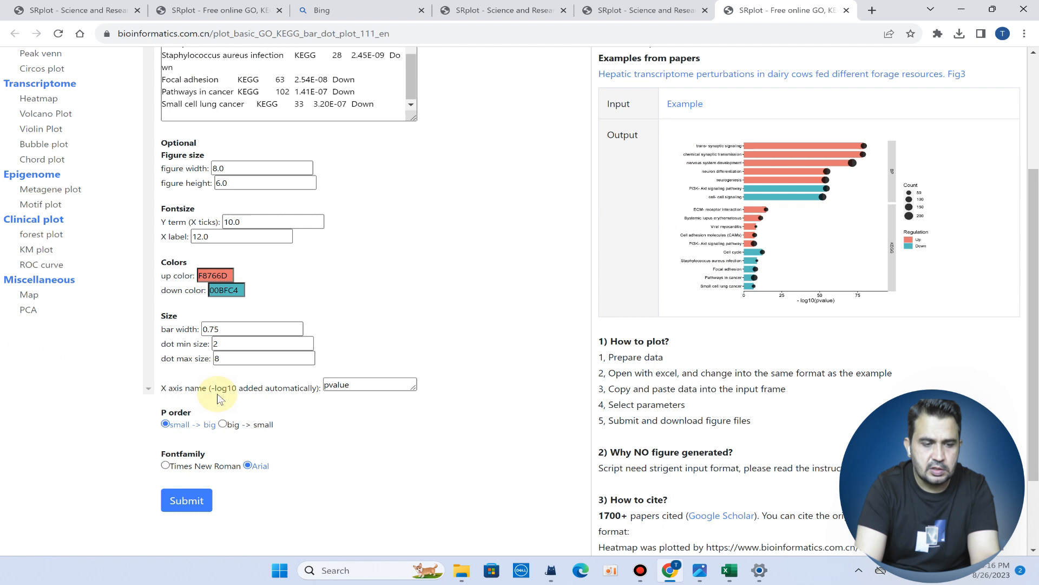
{"action": "mouse_move", "coordinate": [864, 321]}
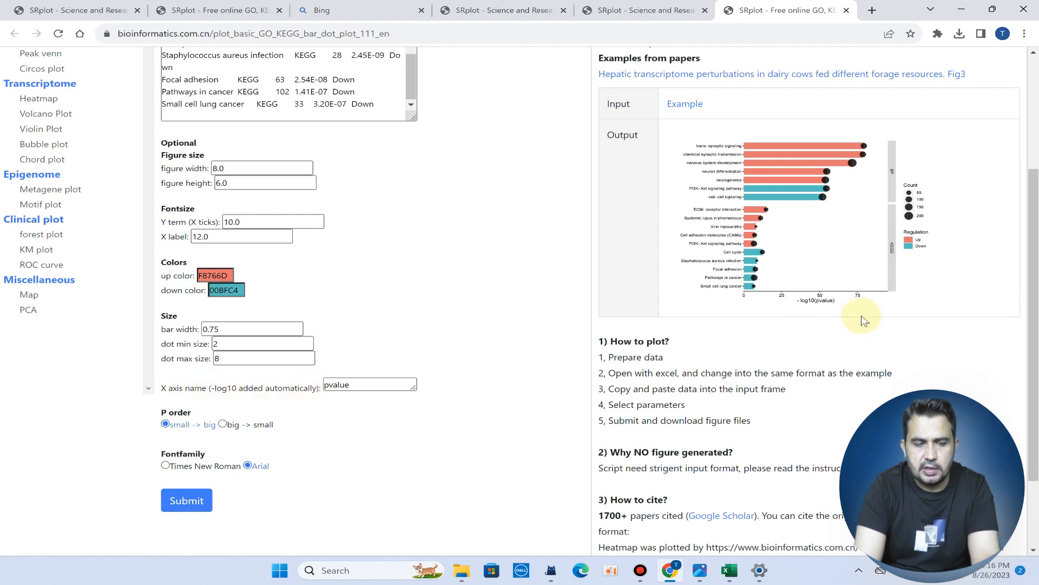
{"action": "mouse_move", "coordinate": [800, 307]}
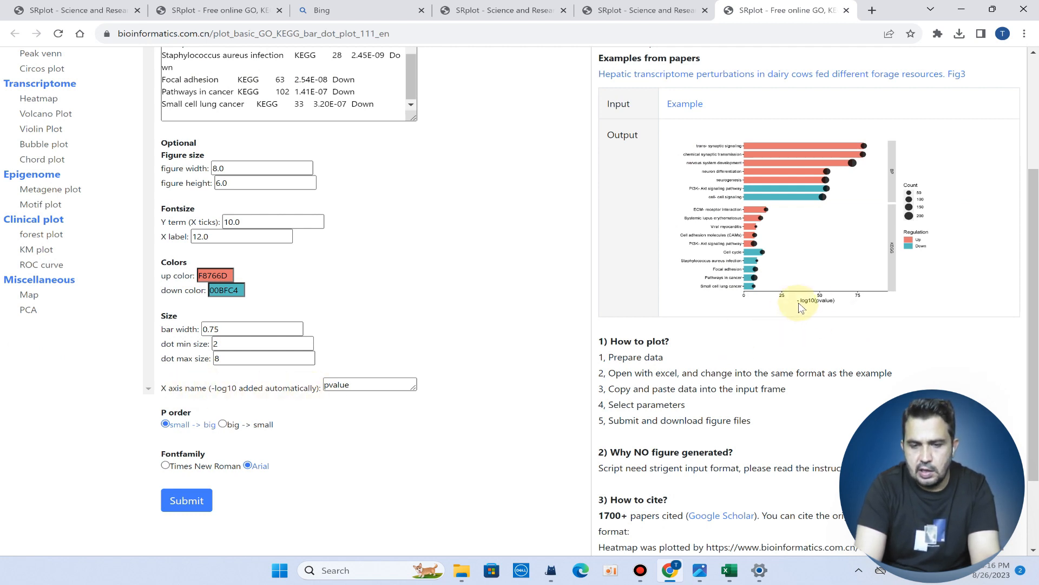
{"action": "mouse_move", "coordinate": [815, 310]}
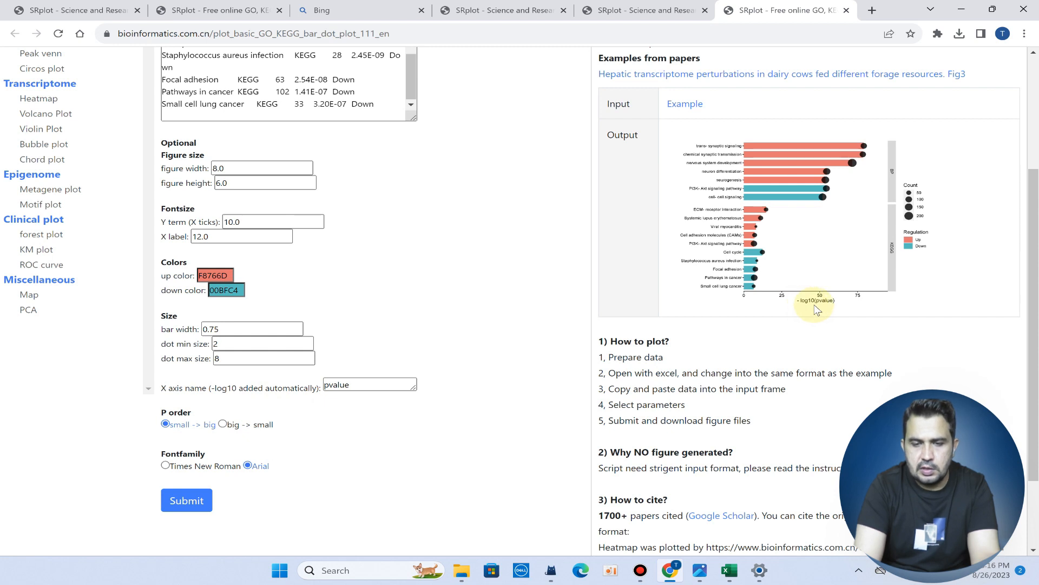
{"action": "mouse_move", "coordinate": [840, 304]}
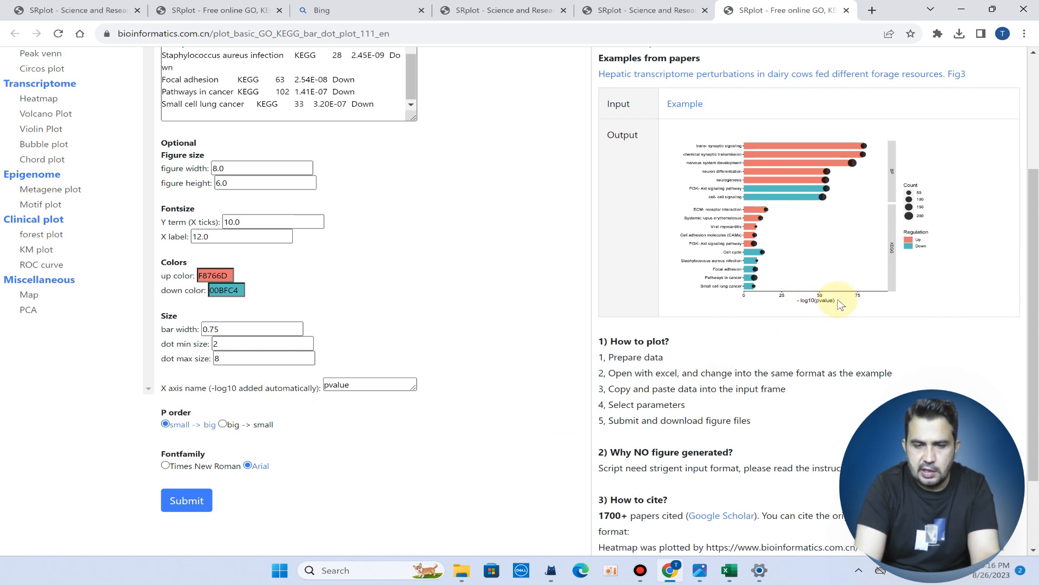
{"action": "mouse_move", "coordinate": [829, 308]}
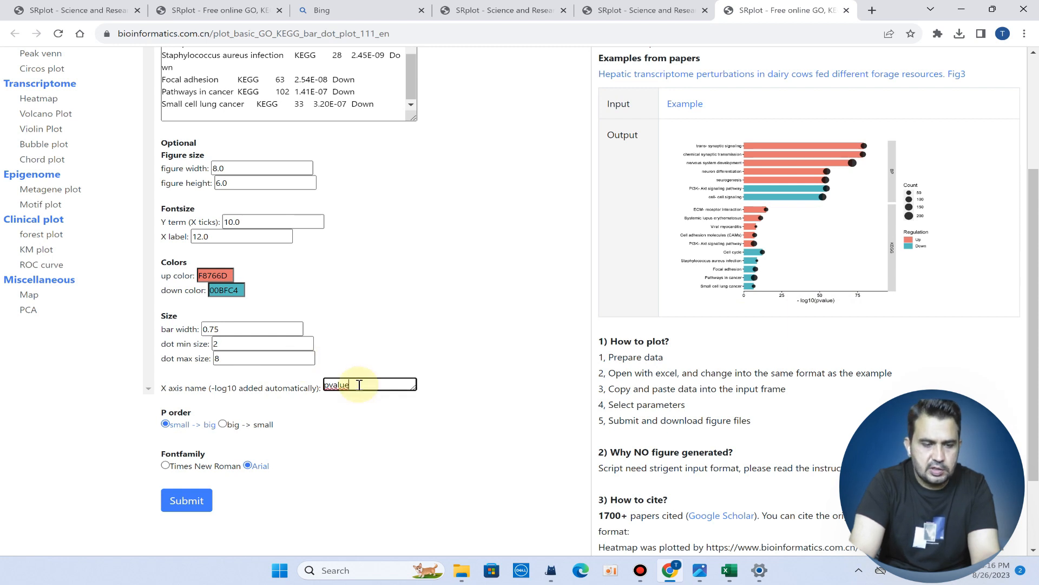
{"action": "mouse_move", "coordinate": [337, 415]}
{"action": "type", "text": "-"}
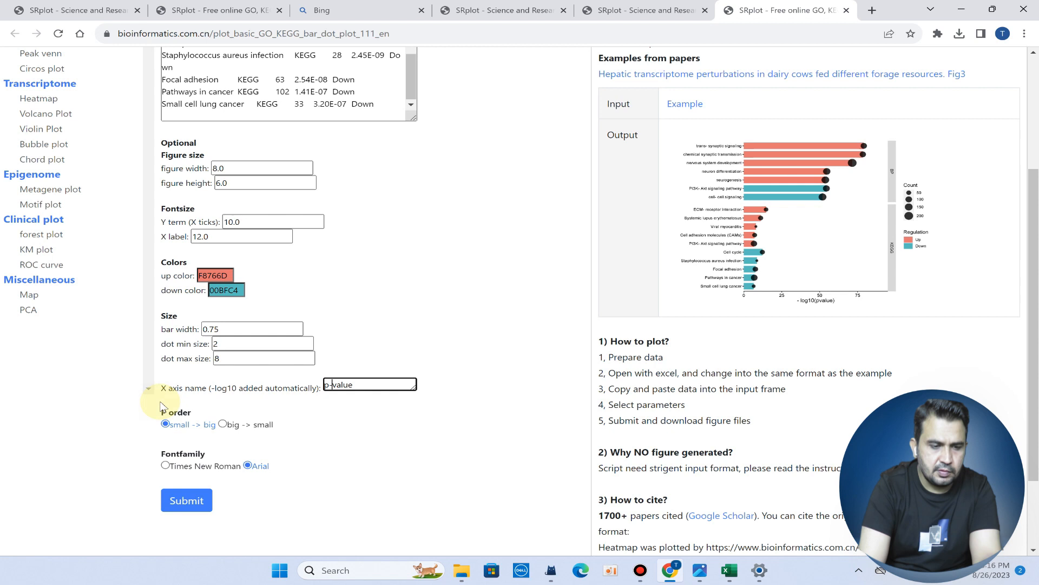
Step: Change the X axis name from pvalue to p-value, leaving ordering and font at defaults
{"action": "scroll", "scroll_direction": "down", "scroll_amount": 3}
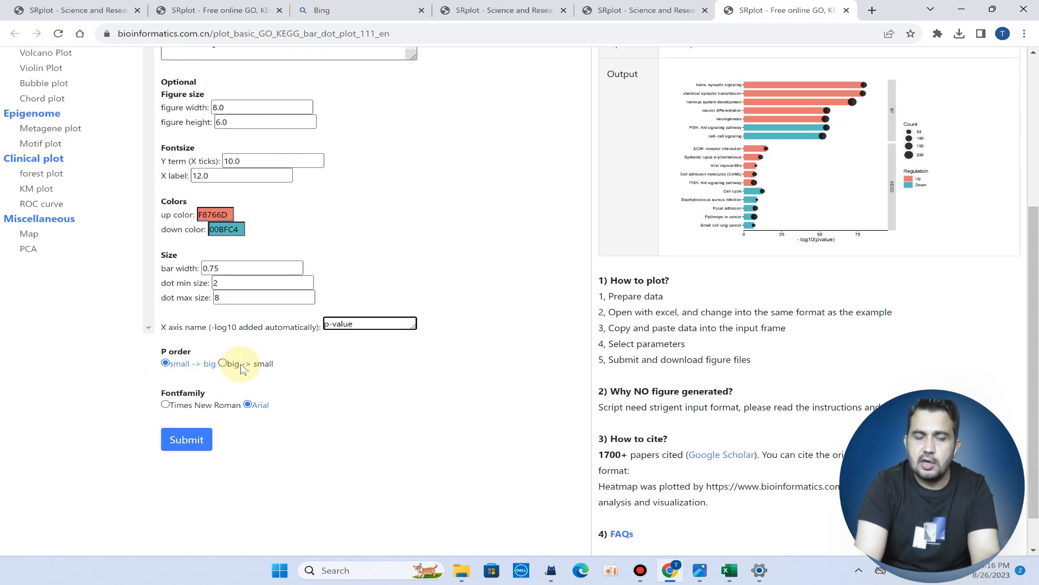
{"action": "mouse_move", "coordinate": [214, 397]}
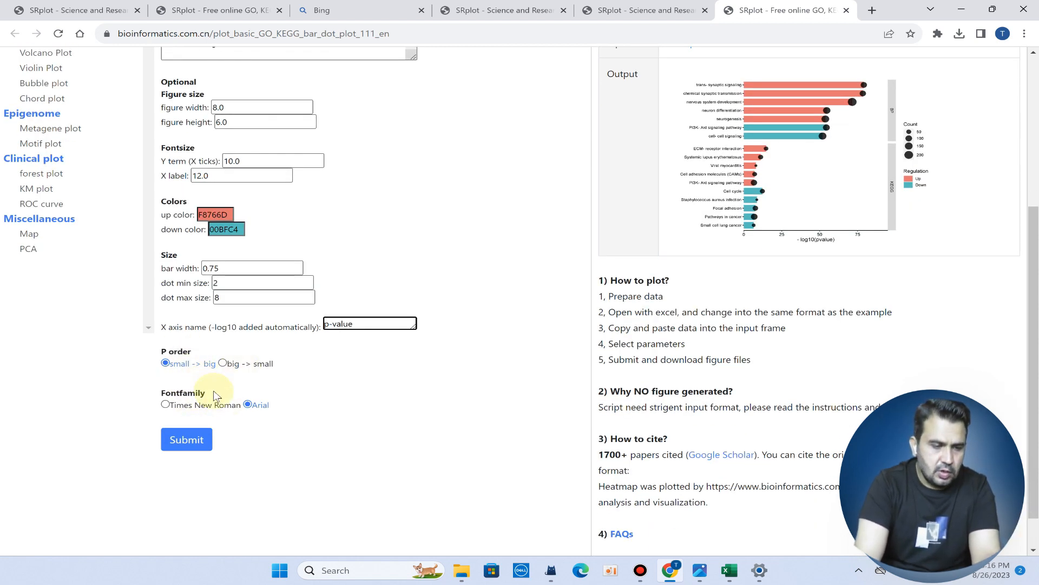
{"action": "mouse_move", "coordinate": [205, 454]}
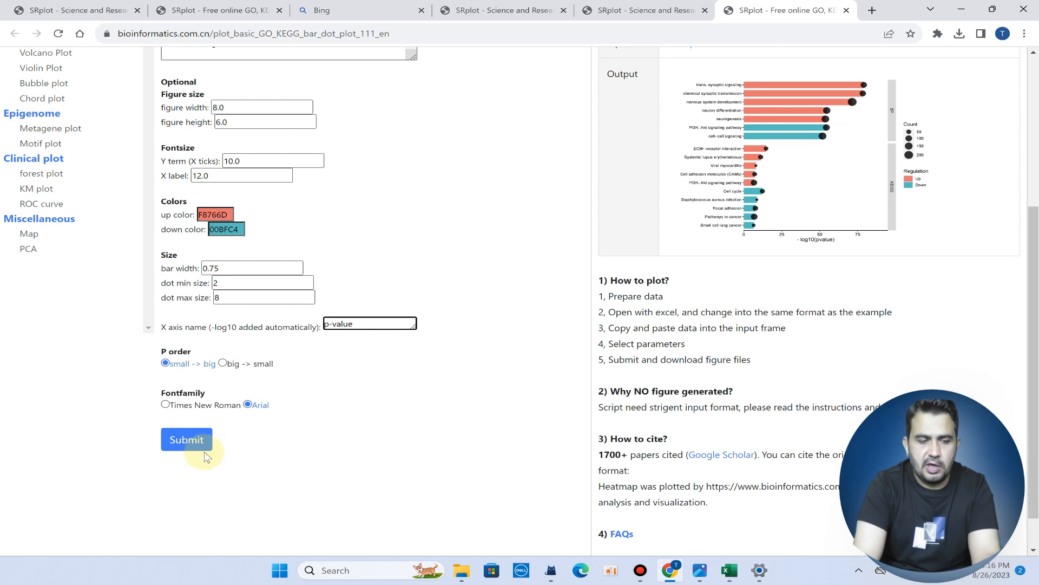
{"action": "scroll", "scroll_direction": "up", "scroll_amount": 3}
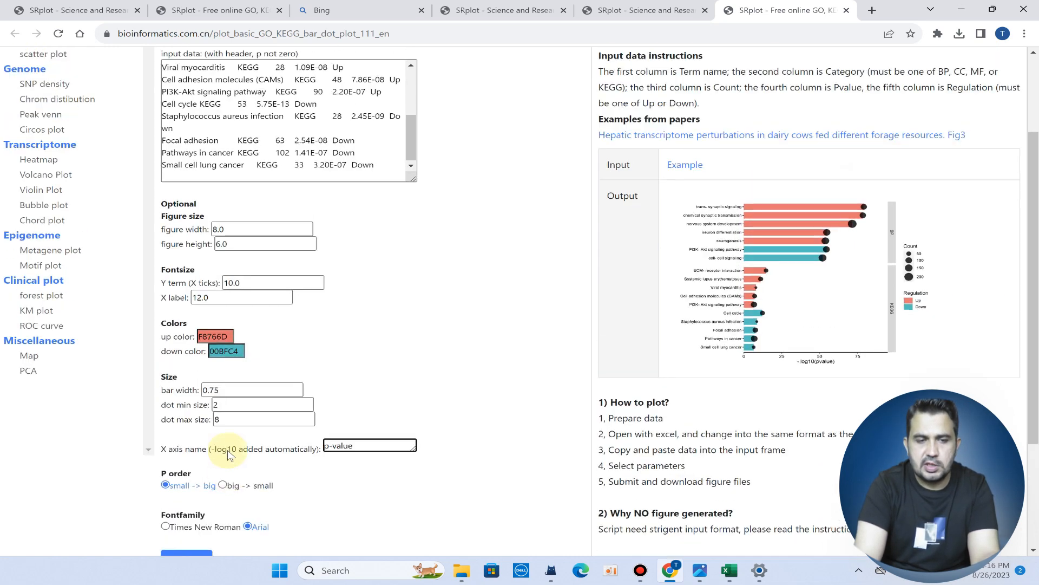
{"action": "scroll", "scroll_direction": "up", "scroll_amount": 3}
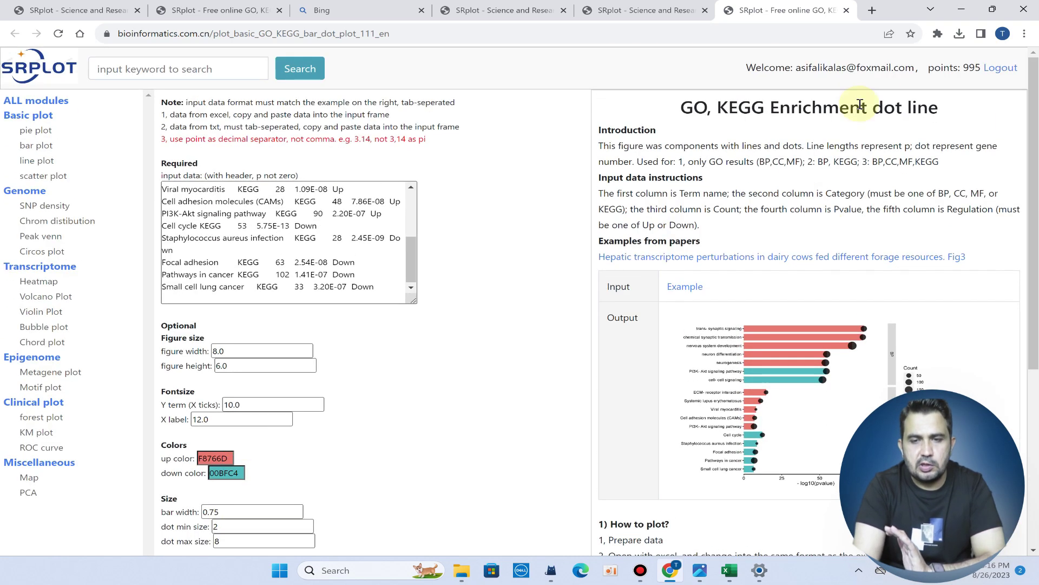
{"action": "scroll", "scroll_direction": "down", "scroll_amount": 3}
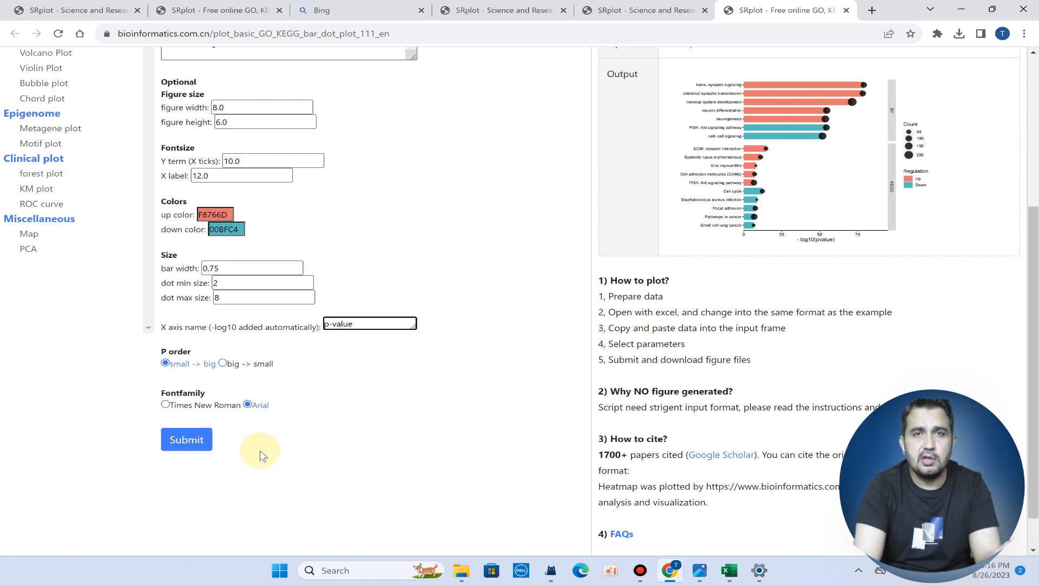
{"action": "mouse_move", "coordinate": [312, 452]}
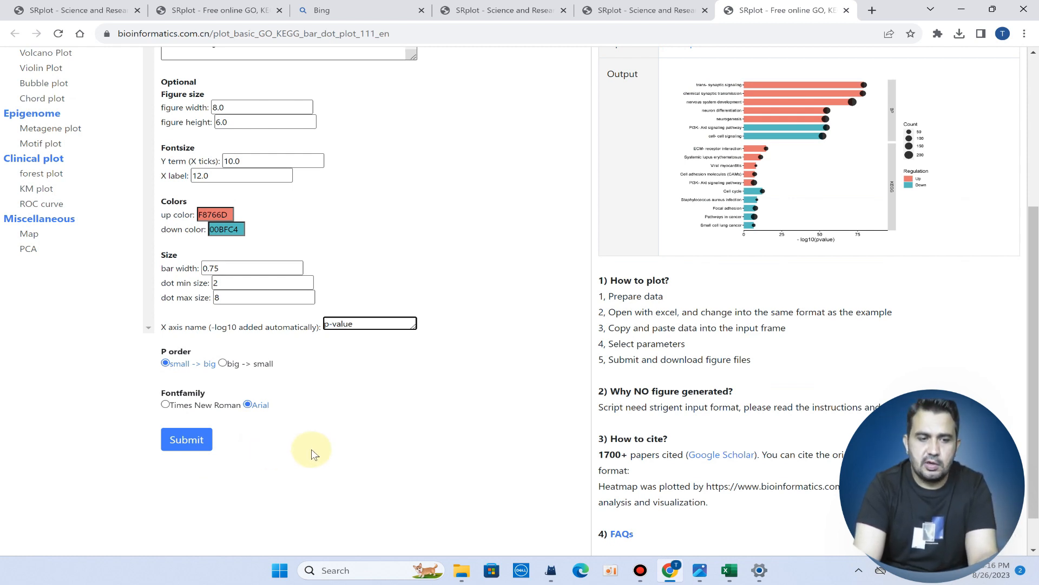
{"action": "scroll", "scroll_direction": "down", "scroll_amount": 3}
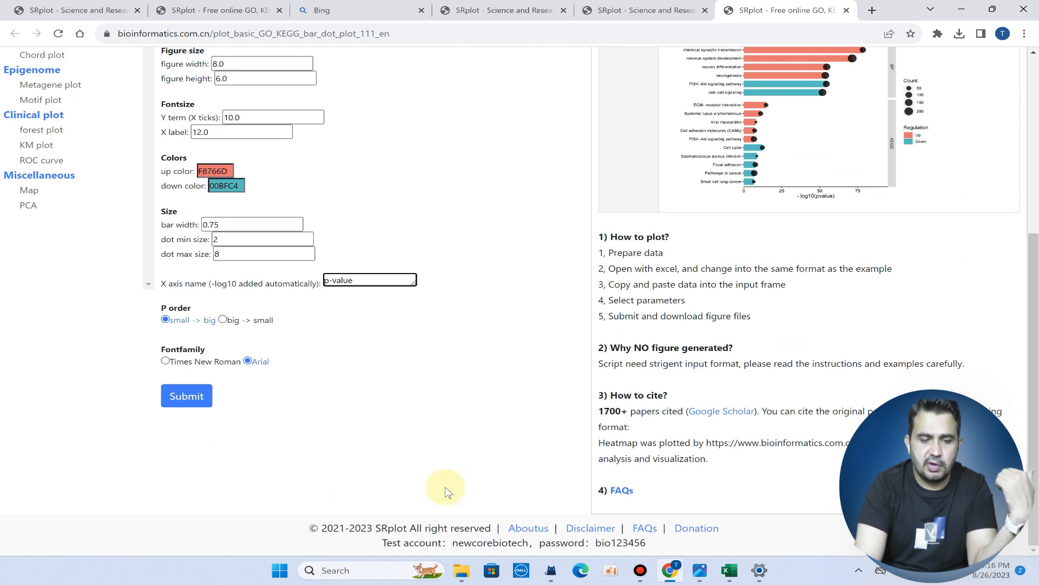
{"action": "mouse_move", "coordinate": [453, 402]}
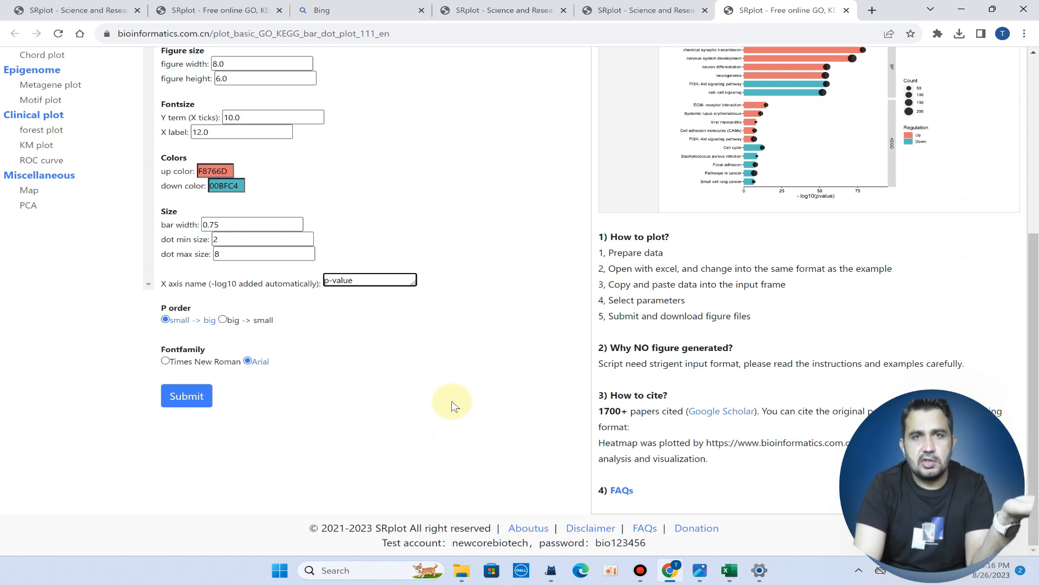
{"action": "mouse_move", "coordinate": [513, 537]}
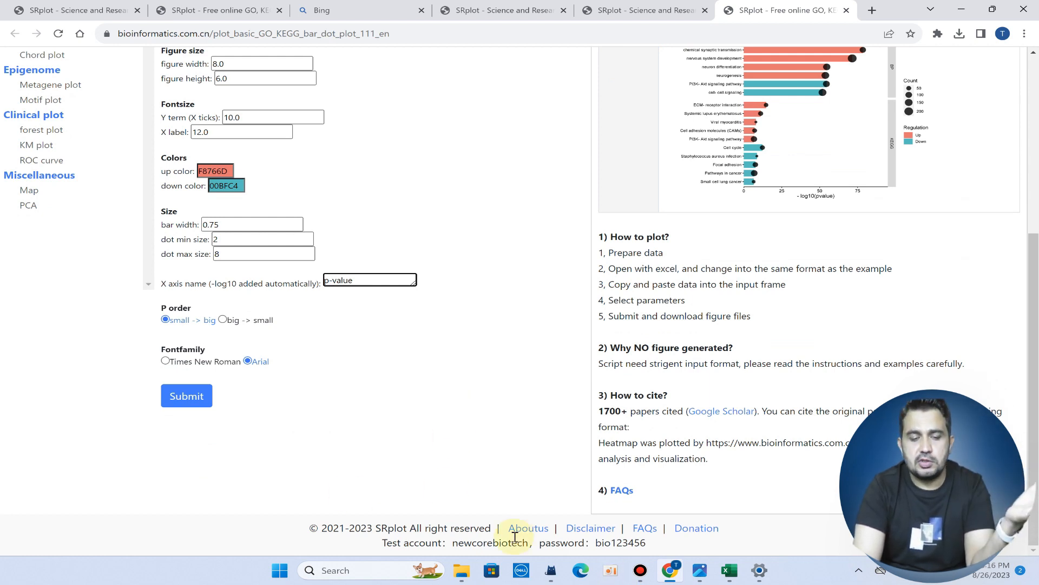
{"action": "double_click", "coordinate": [488, 543]}
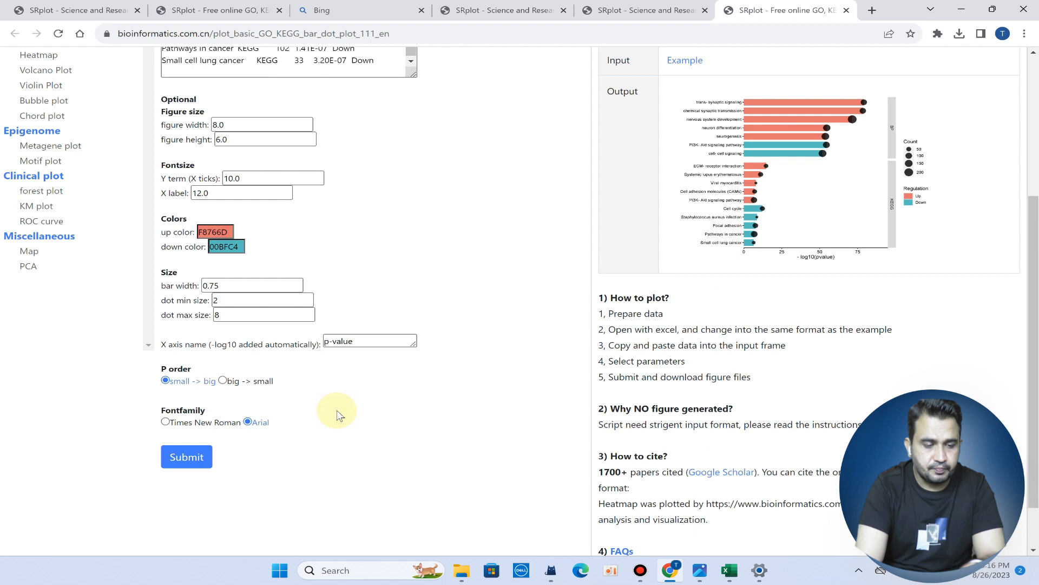
{"action": "scroll", "scroll_direction": "up", "scroll_amount": 3}
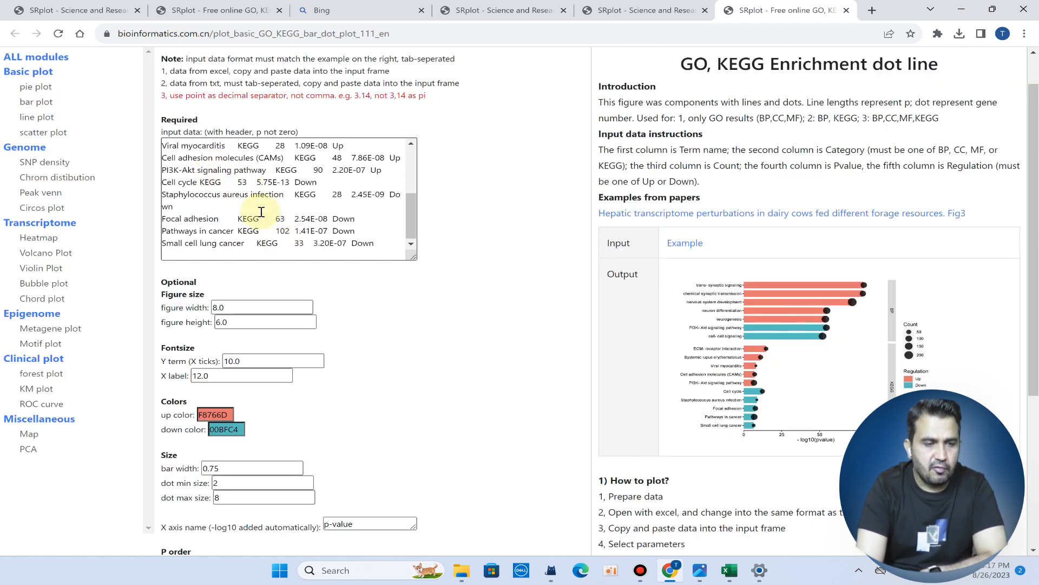
{"action": "scroll", "scroll_direction": "down", "scroll_amount": 3}
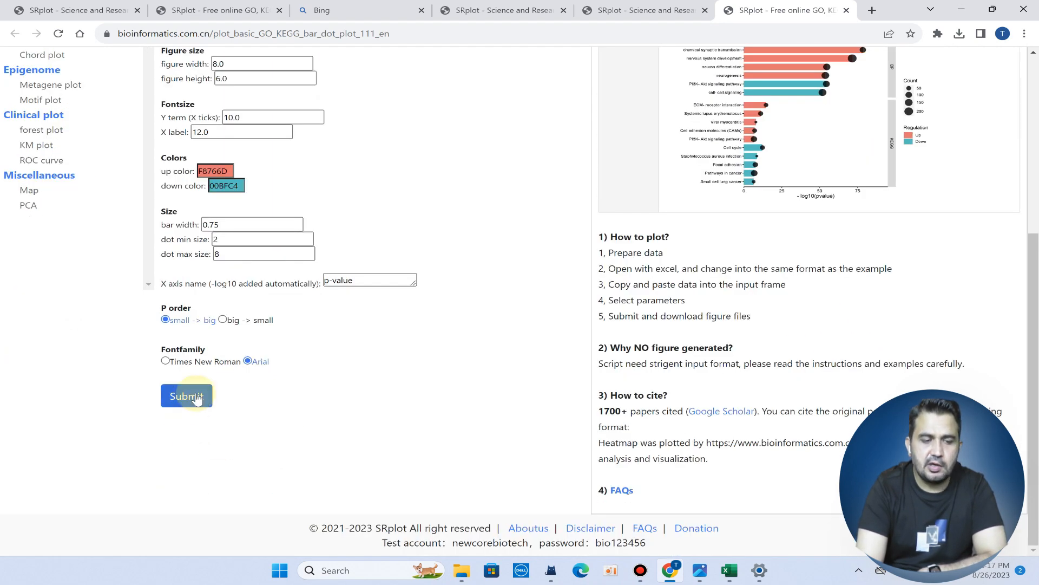
Step: Submit the data to render the plot preview with PDF, PNG, SVG and TIFF downloads
{"action": "left_click", "coordinate": [186, 396]}
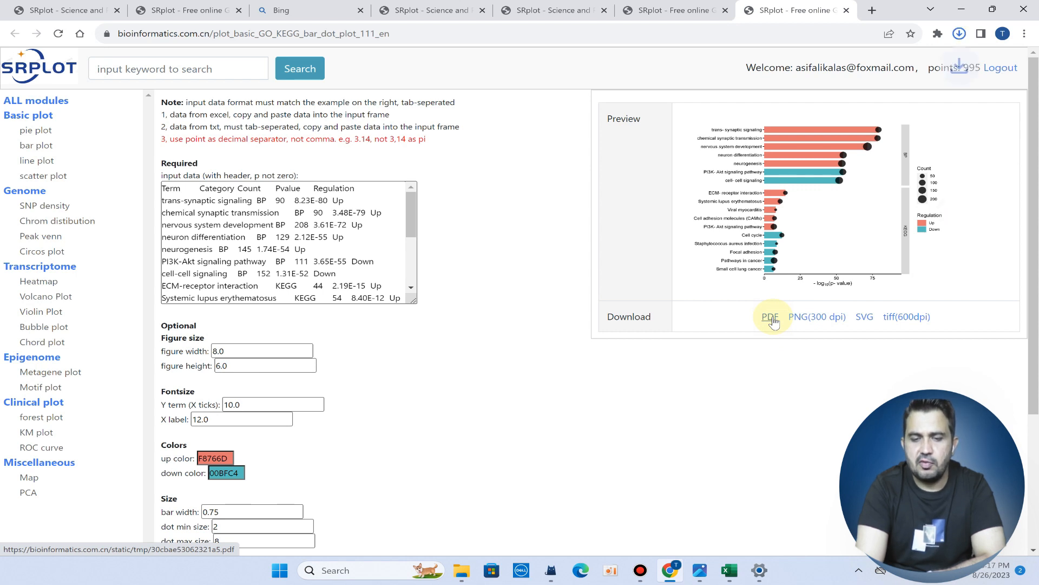
Step: Download the BP and KEGG bar-dot plot as PDF and view it in Chrome's PDF viewer
{"action": "left_click", "coordinate": [958, 33]}
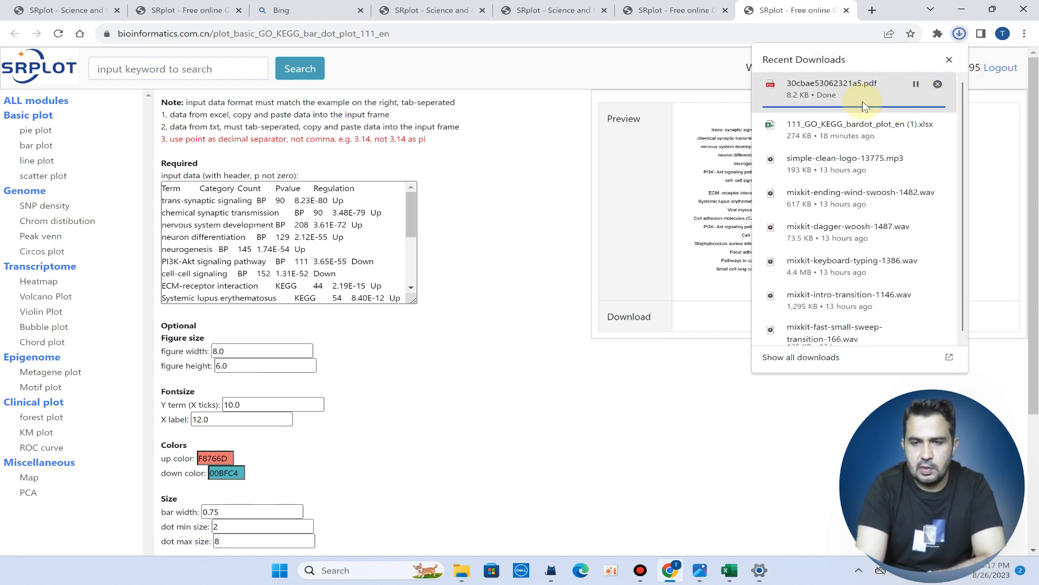
{"action": "mouse_move", "coordinate": [847, 95]}
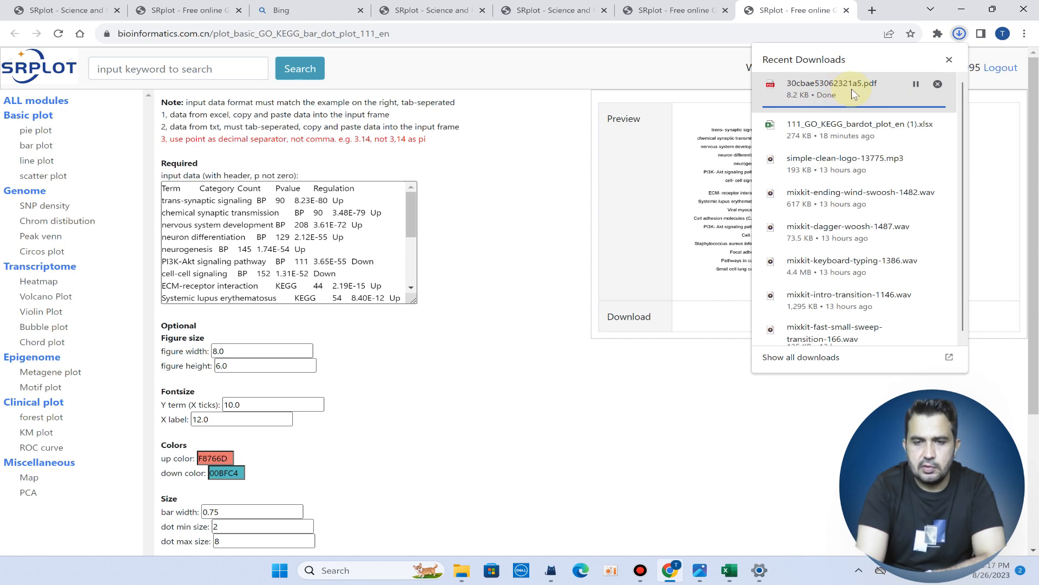
{"action": "left_click", "coordinate": [833, 83]}
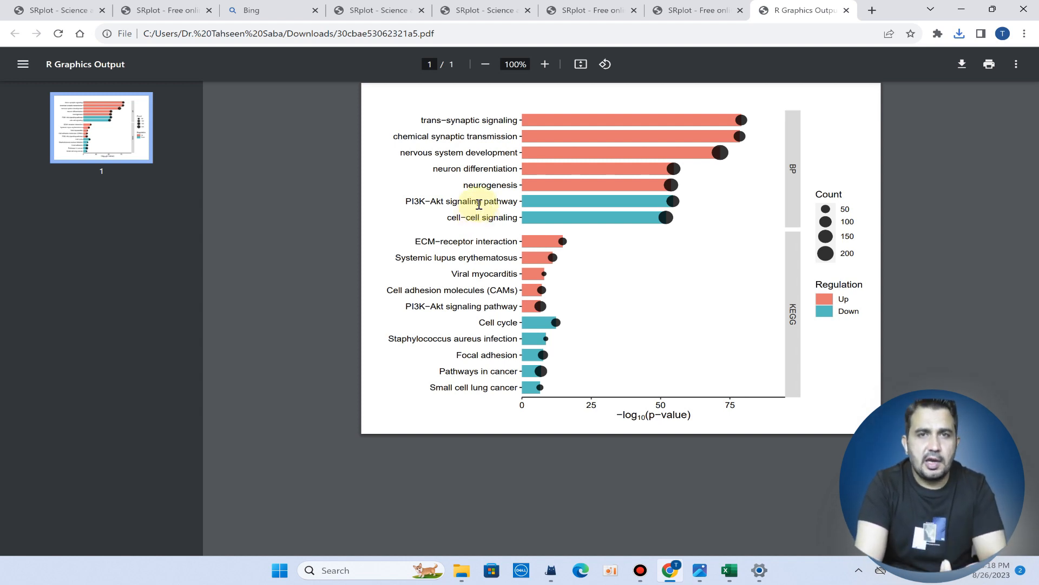
{"action": "mouse_move", "coordinate": [660, 125]}
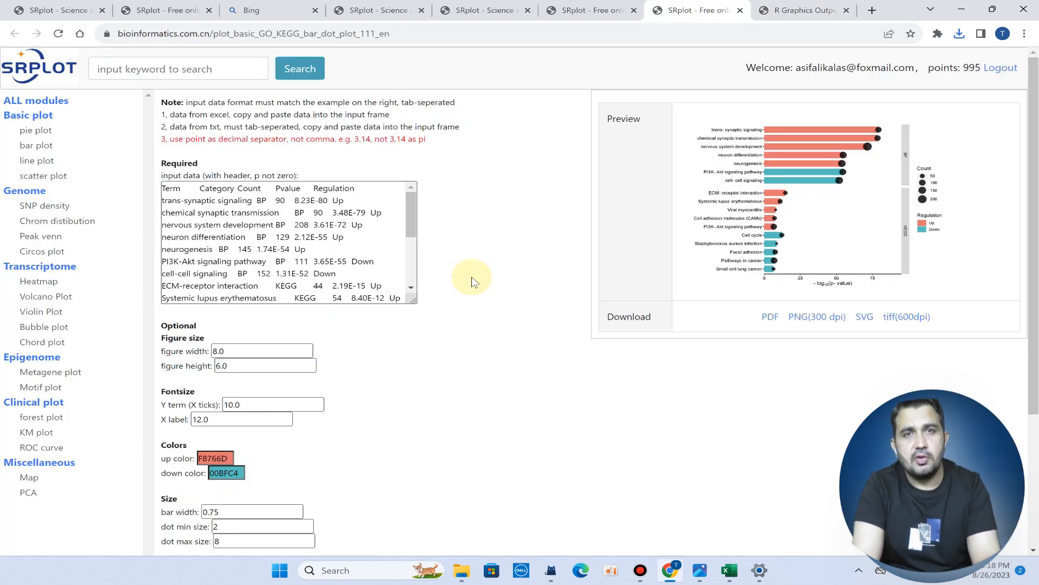
{"action": "mouse_move", "coordinate": [589, 525]}
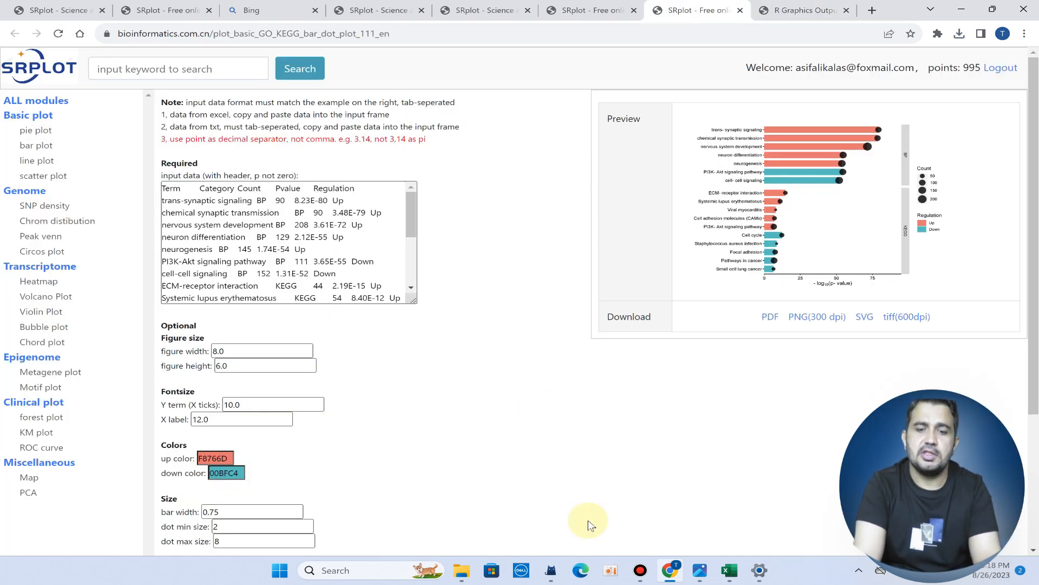